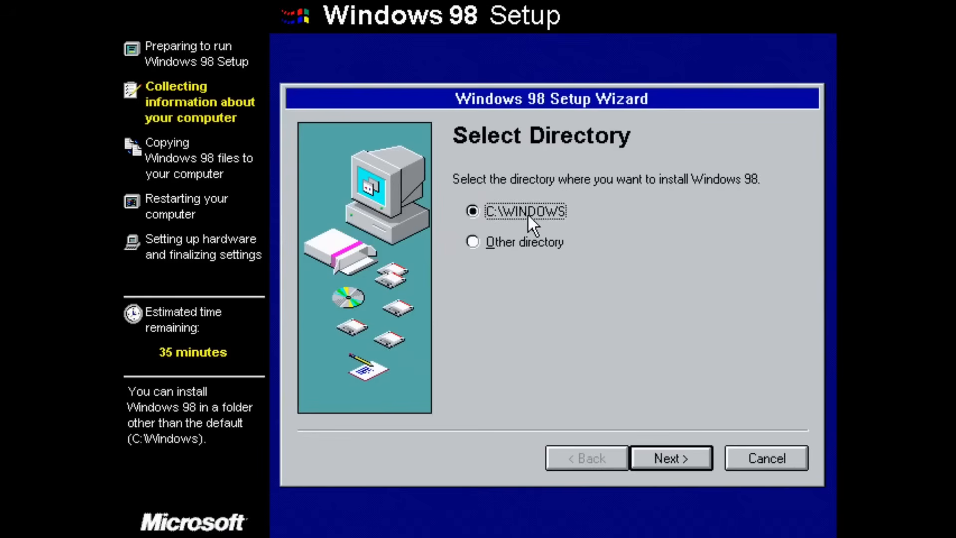
Accept the default C:\WINDOWS folder and Typical setup to reach Select Components.
{"action": "left_click", "coordinate": [670, 458]}
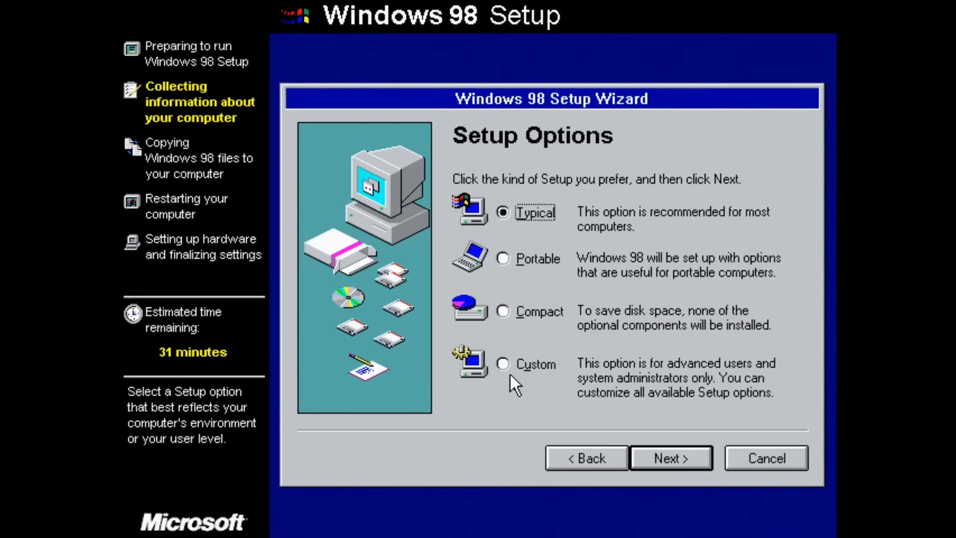
{"action": "left_click", "coordinate": [670, 458]}
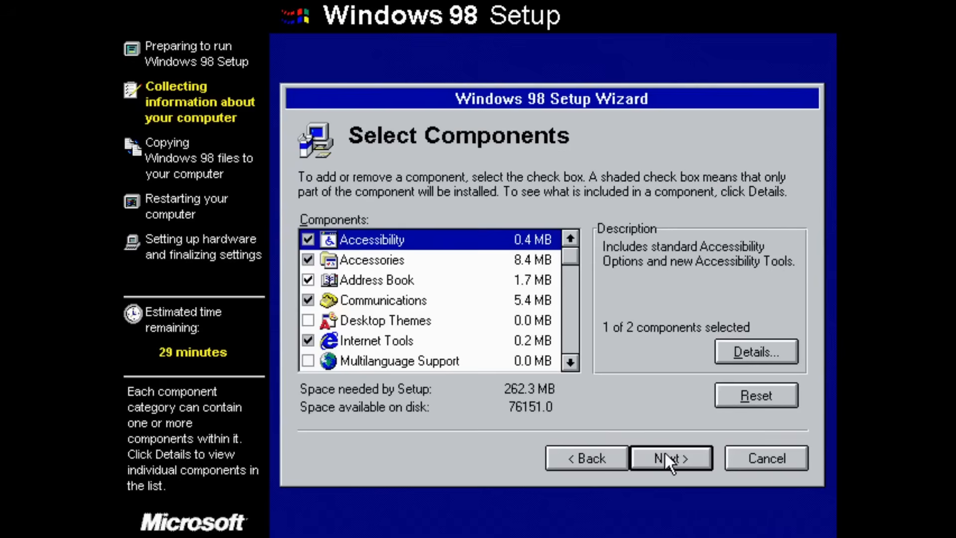
{"action": "mouse_move", "coordinate": [302, 250]}
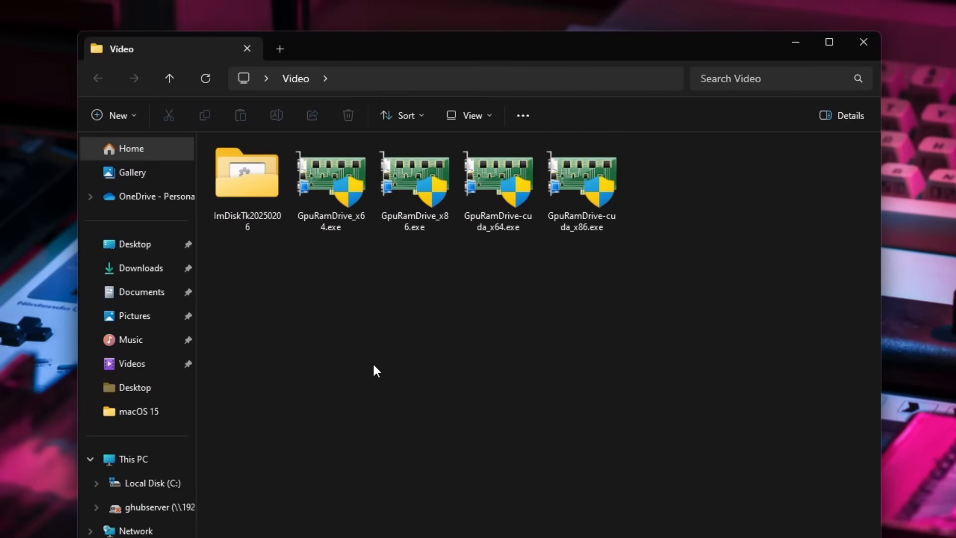
{"action": "mouse_move", "coordinate": [255, 184]}
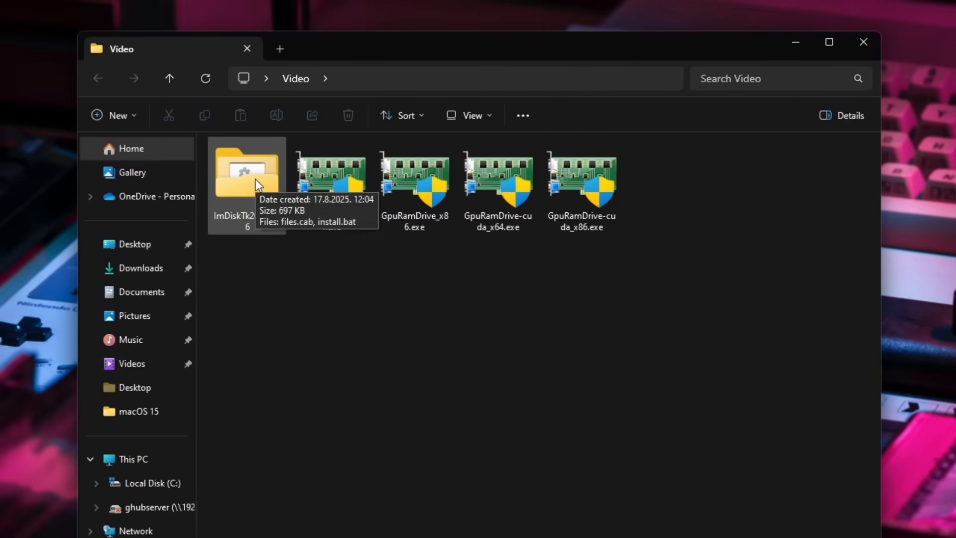
Run install.bat from the ImDisk folder, allowing the unverified script.
{"action": "double_click", "coordinate": [246, 173]}
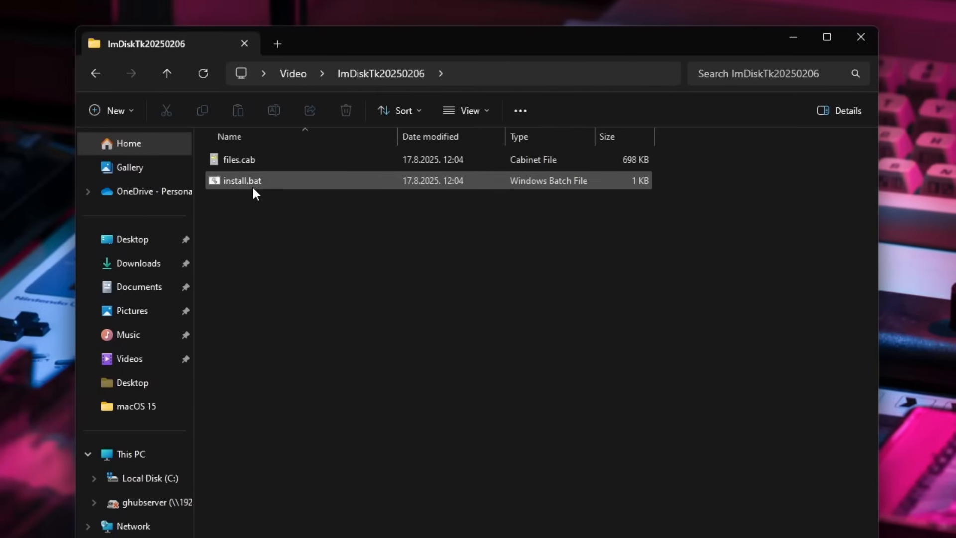
{"action": "double_click", "coordinate": [242, 180]}
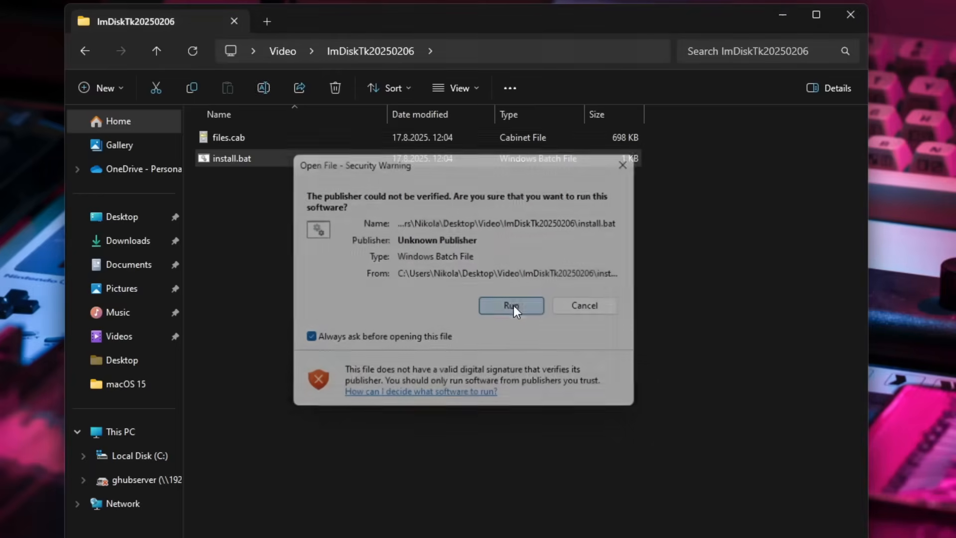
{"action": "left_click", "coordinate": [511, 306]}
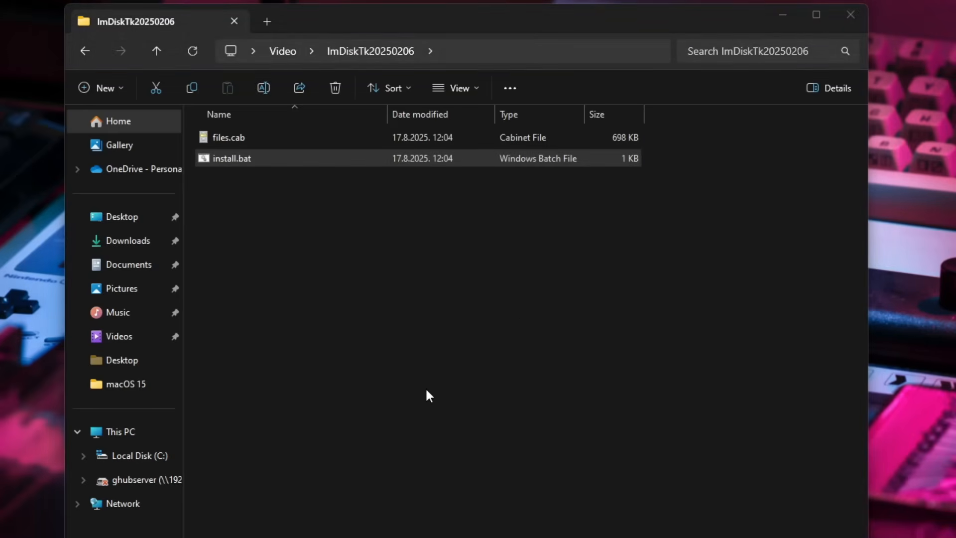
{"action": "double_click", "coordinate": [230, 158]}
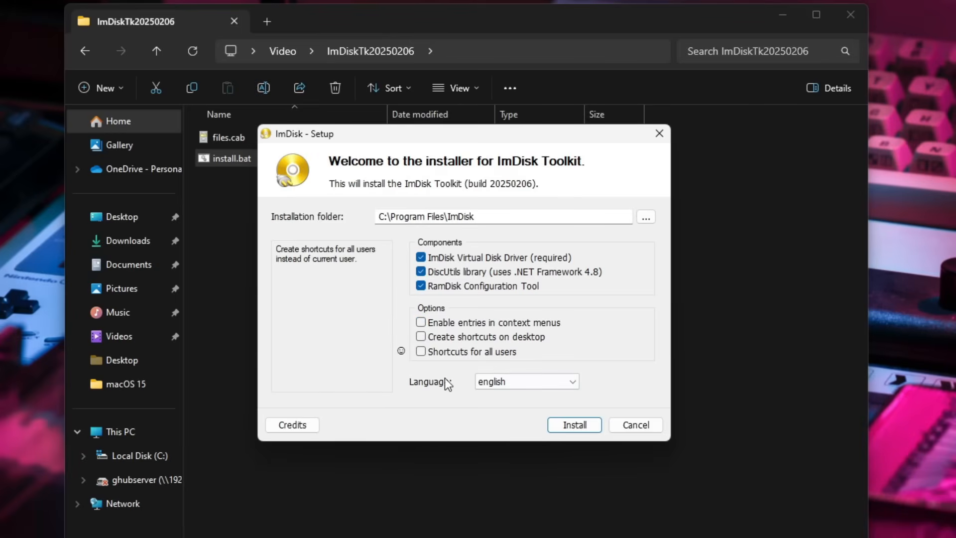
Install ImDisk Toolkit, dismiss the finished notice and return to the Video folder.
{"action": "left_click", "coordinate": [574, 425]}
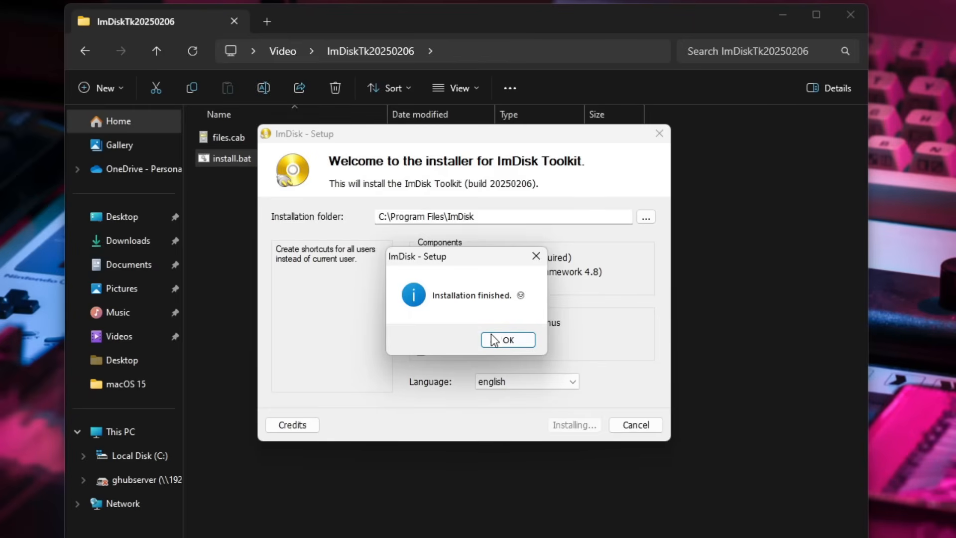
{"action": "left_click", "coordinate": [507, 339]}
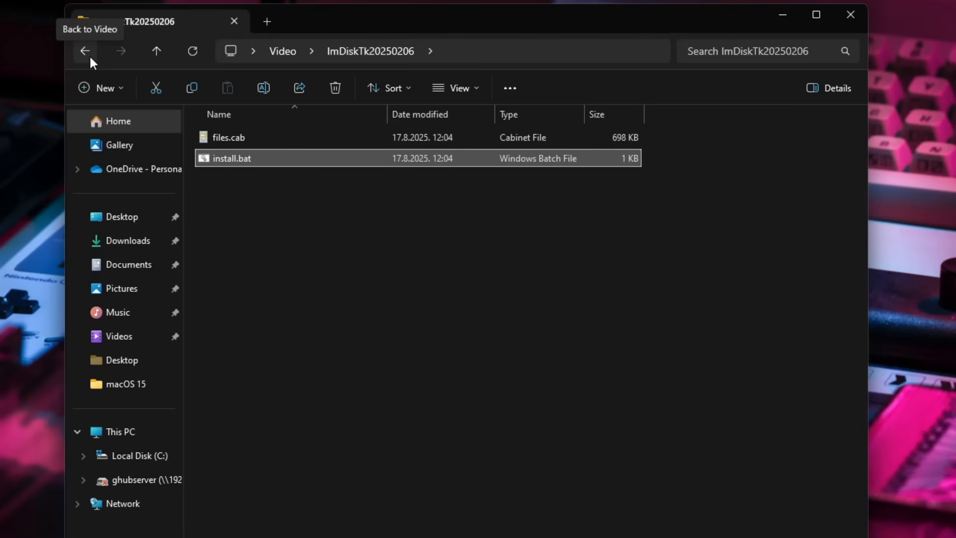
{"action": "left_click", "coordinate": [85, 51]}
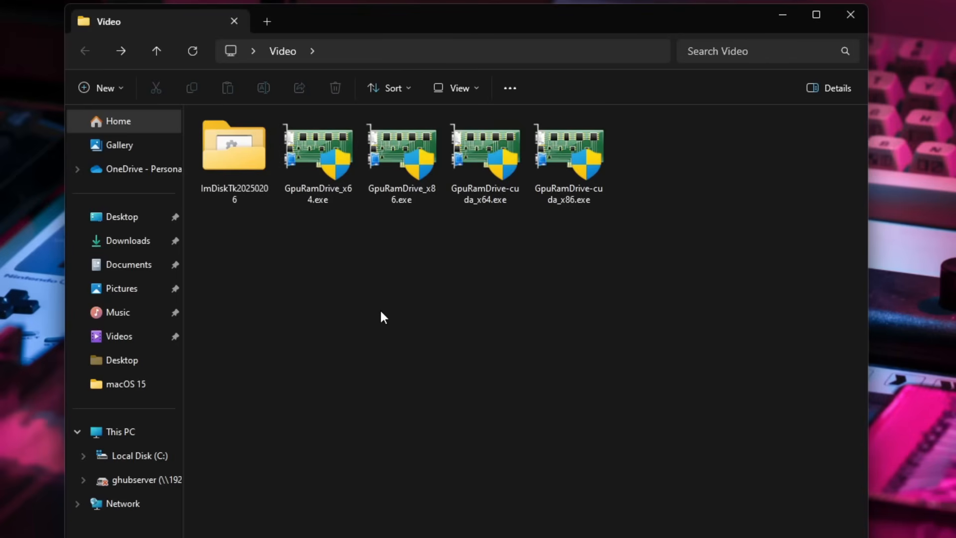
Mount a 1024 MB GPU RAM drive on the NVIDIA RTX 3050 and close GpuRamDrive.
{"action": "left_click", "coordinate": [317, 152]}
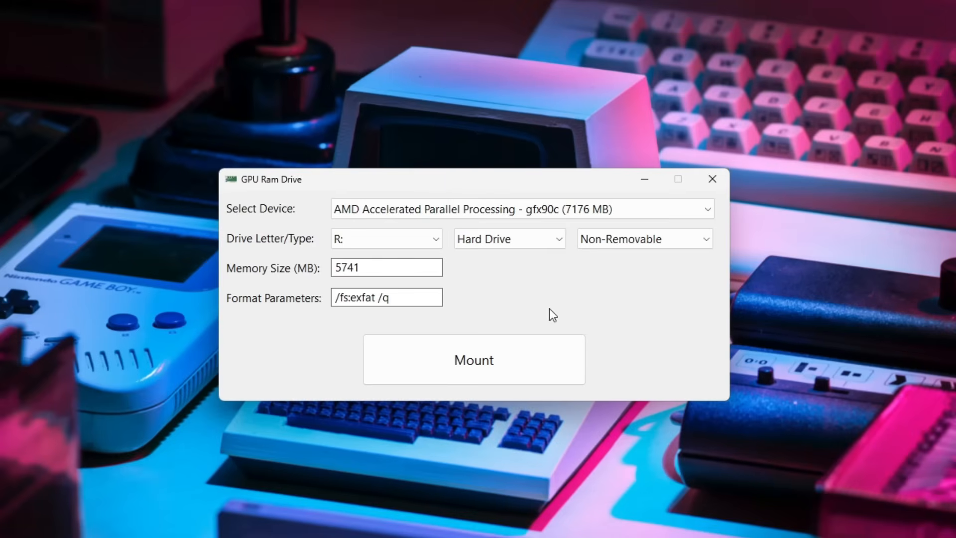
{"action": "mouse_move", "coordinate": [543, 306]}
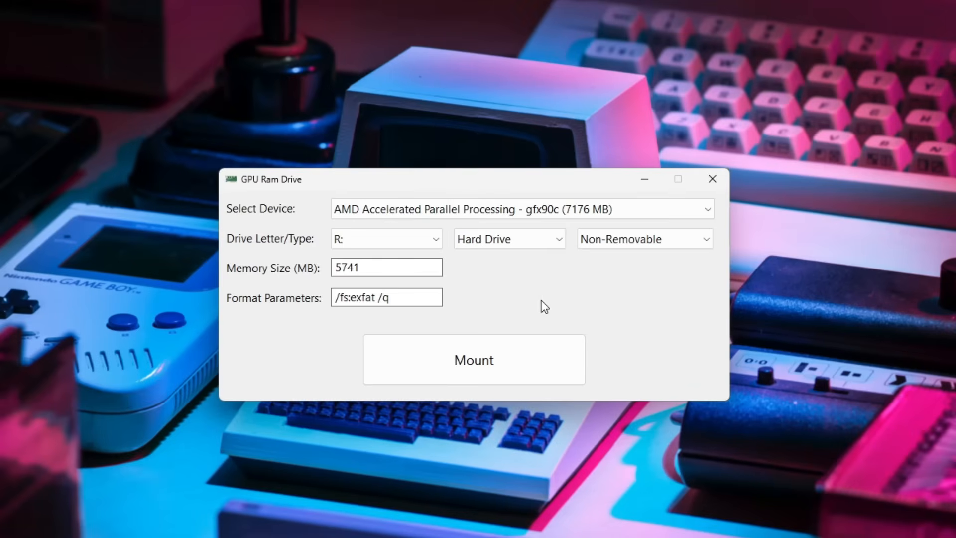
{"action": "mouse_move", "coordinate": [477, 309]}
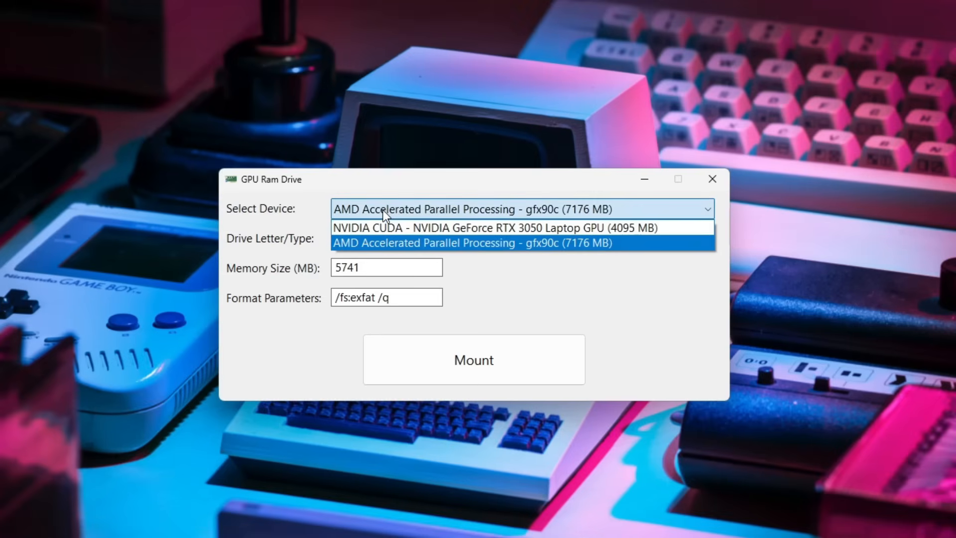
{"action": "mouse_move", "coordinate": [509, 227]}
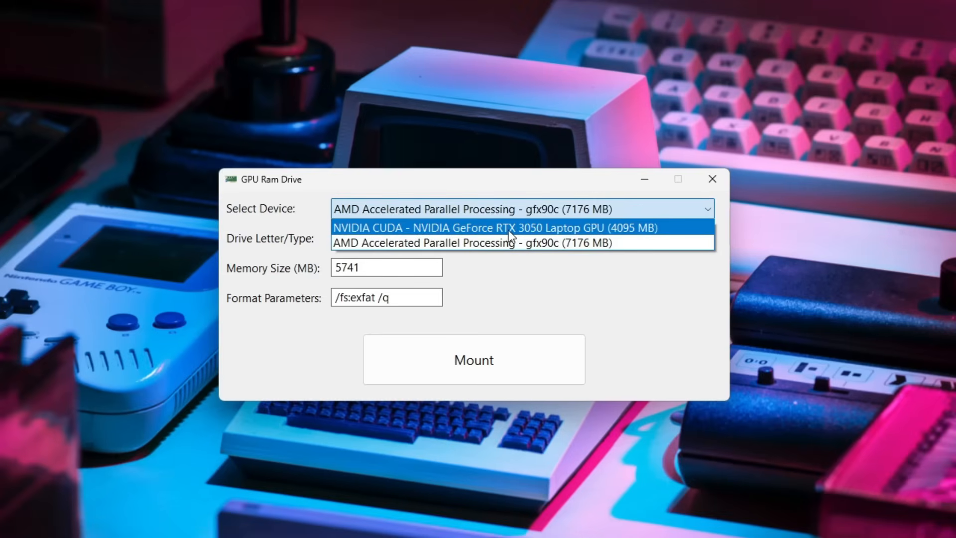
{"action": "left_click", "coordinate": [495, 227]}
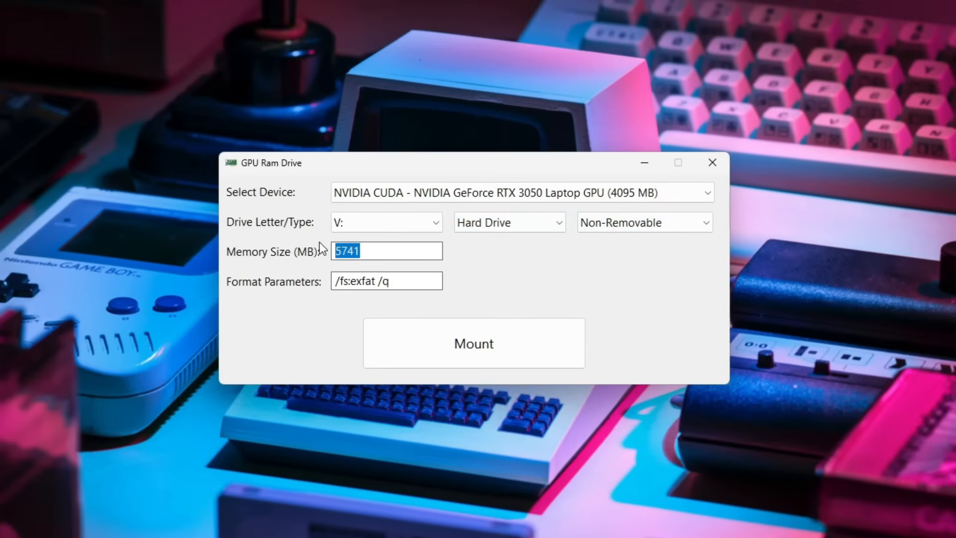
{"action": "type", "text": "1024"}
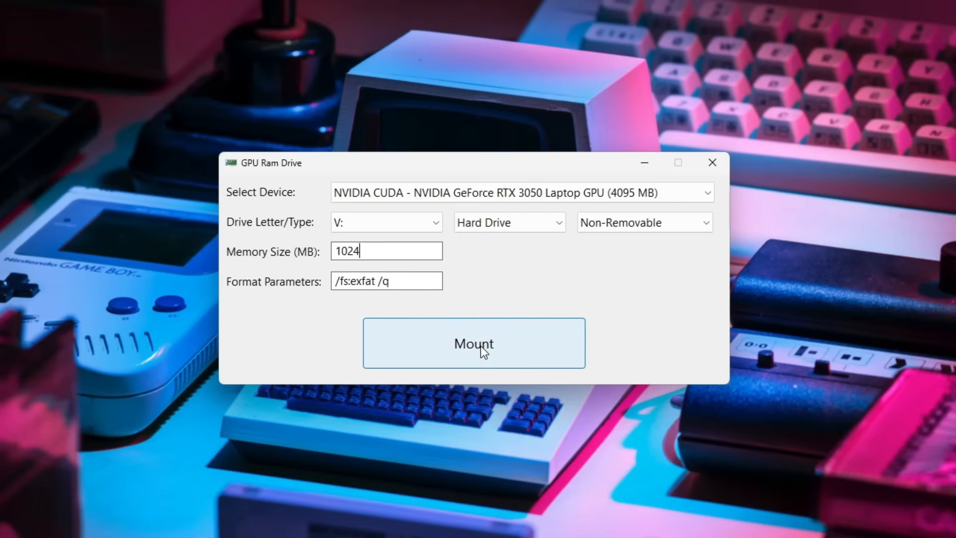
{"action": "left_click", "coordinate": [473, 343]}
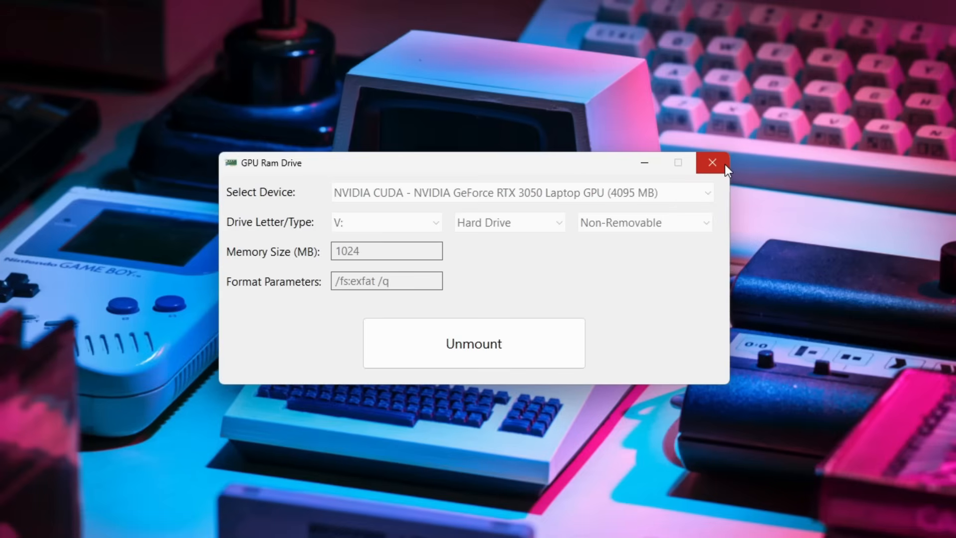
{"action": "left_click", "coordinate": [711, 162]}
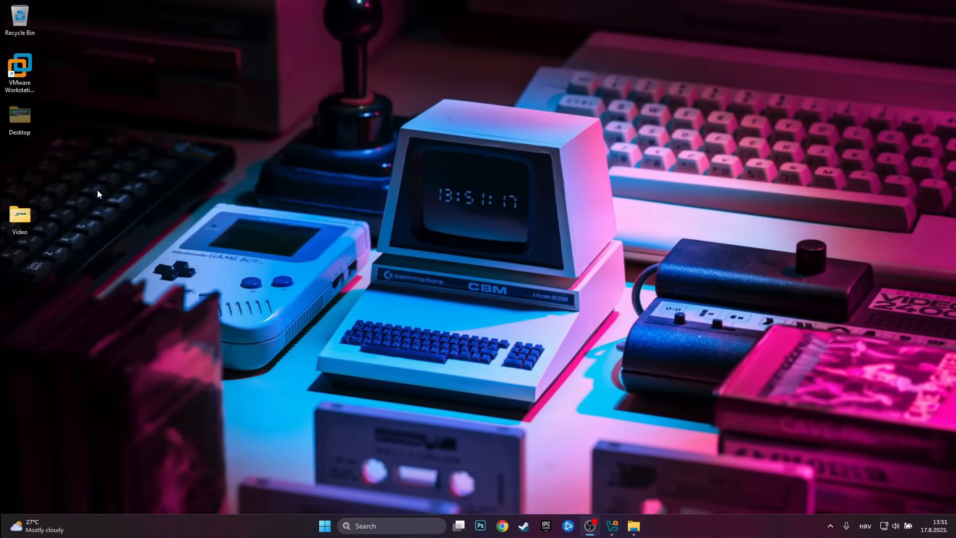
Check the new 0.99 GB Local Disk (V:) under This PC, then close File Explorer.
{"action": "left_click", "coordinate": [633, 525]}
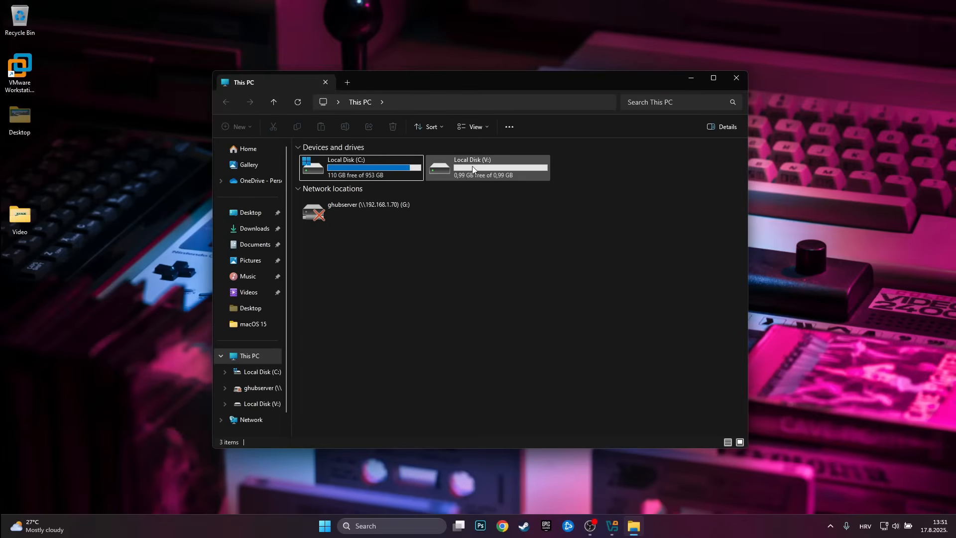
{"action": "mouse_move", "coordinate": [482, 178]}
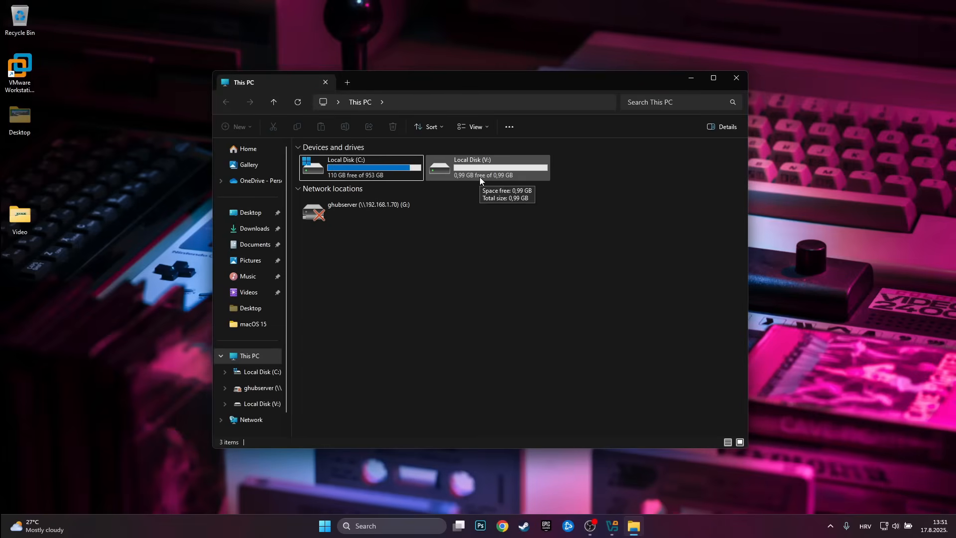
{"action": "left_click", "coordinate": [487, 167]}
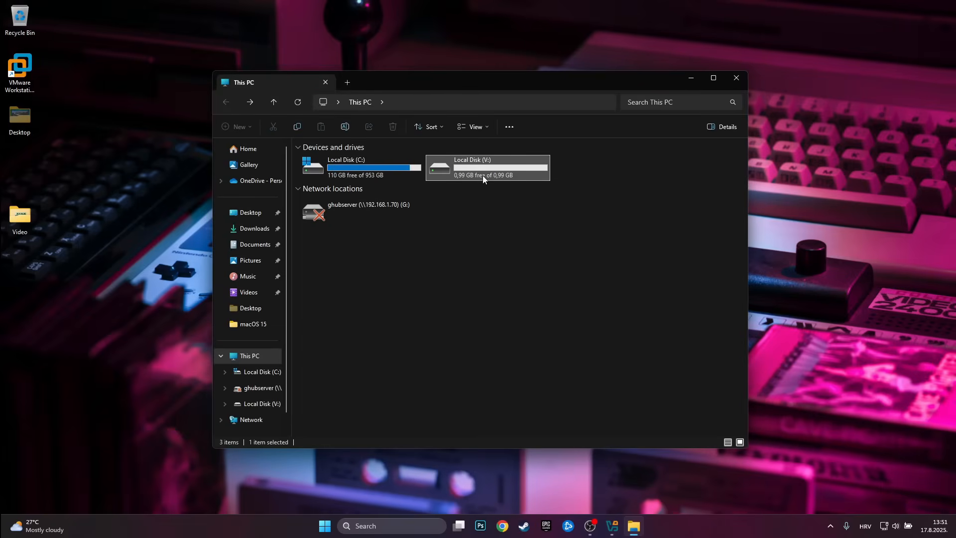
{"action": "mouse_move", "coordinate": [460, 180]}
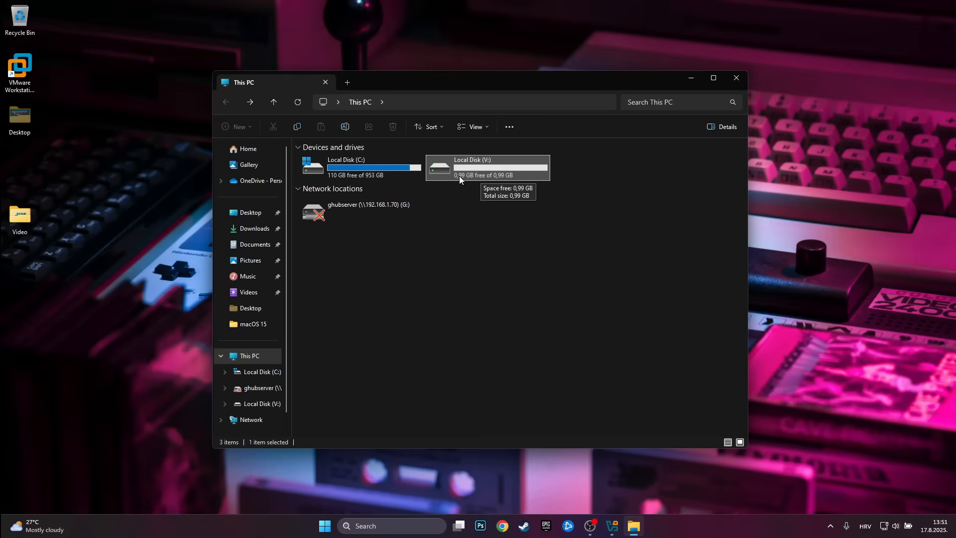
{"action": "mouse_move", "coordinate": [819, 97]}
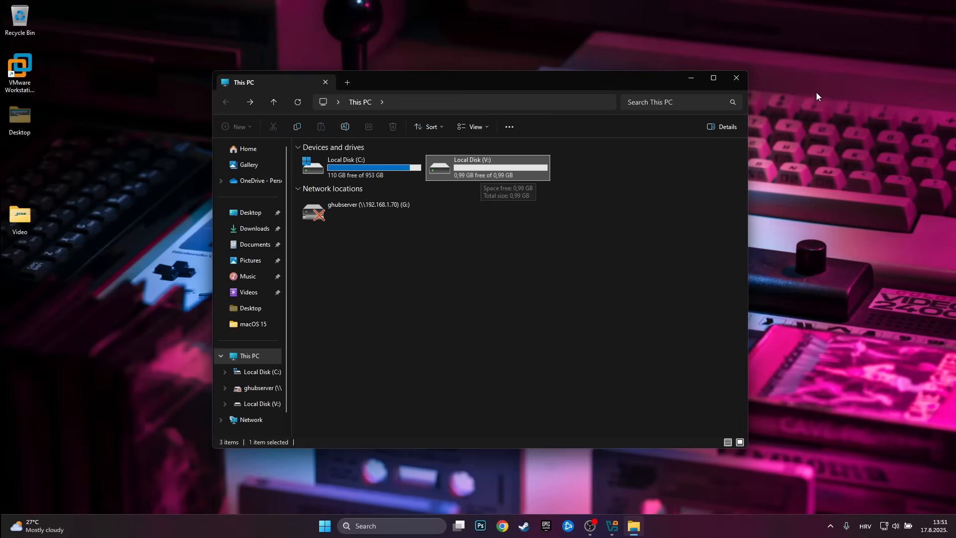
{"action": "left_click", "coordinate": [735, 77]}
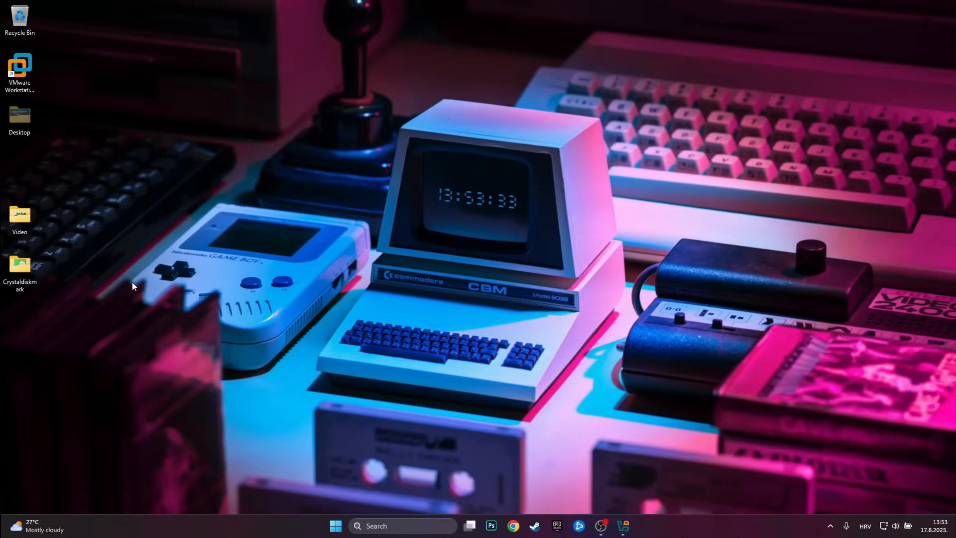
{"action": "mouse_move", "coordinate": [20, 265]}
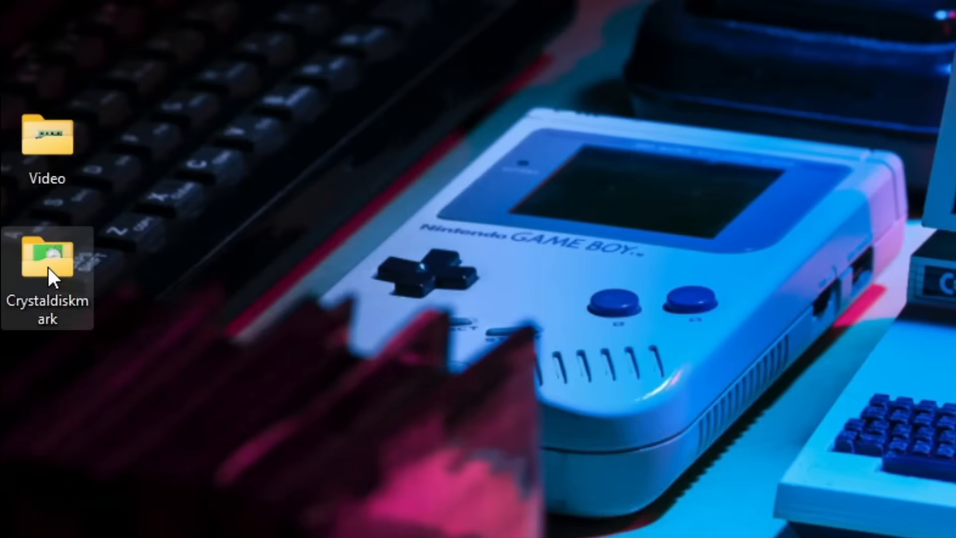
Launch the 64-bit CrystalDiskMark from the desktop Crystaldiskmark folder.
{"action": "double_click", "coordinate": [47, 256]}
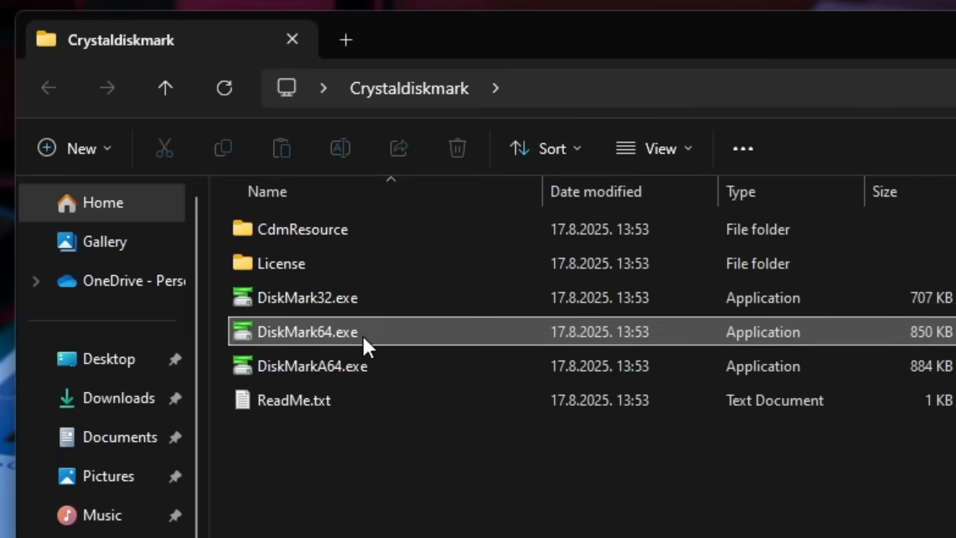
{"action": "left_click", "coordinate": [308, 331]}
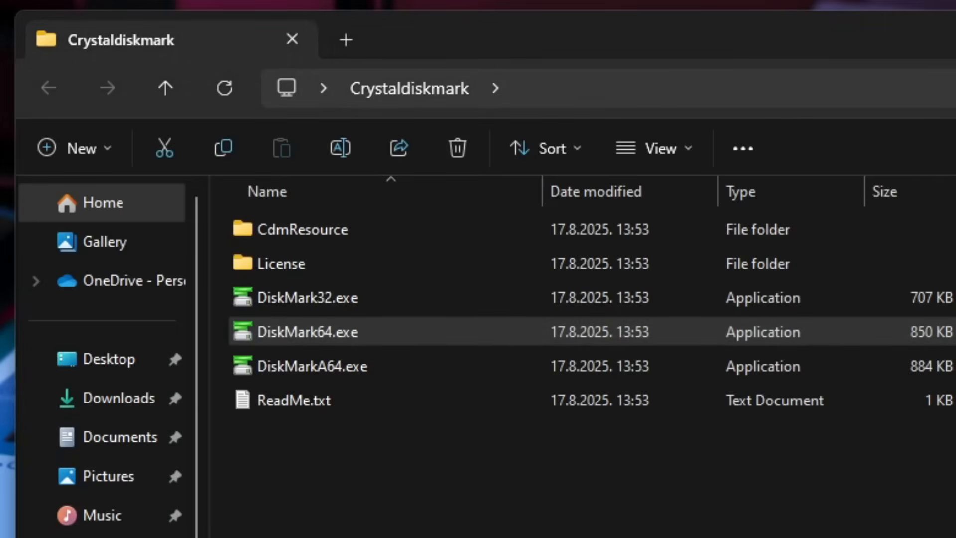
{"action": "double_click", "coordinate": [308, 331]}
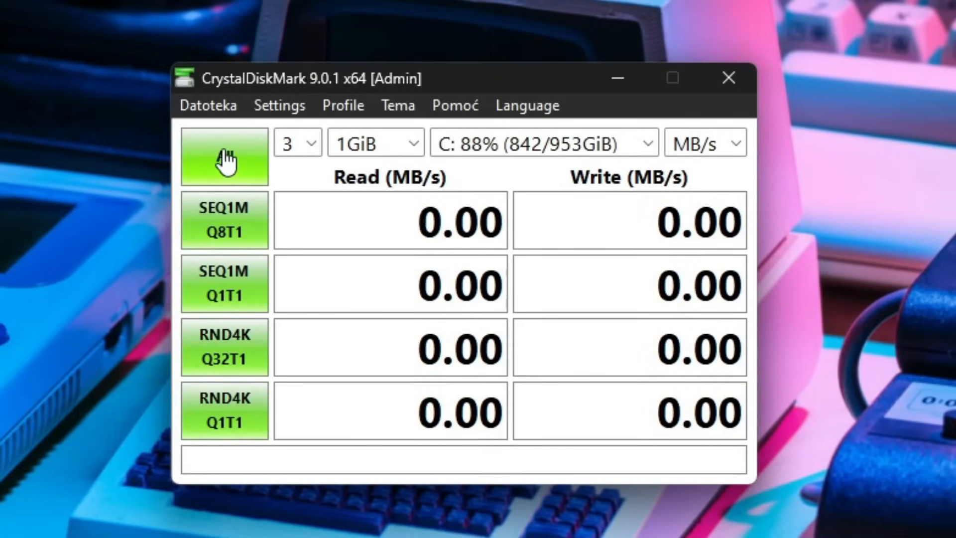
Run all benchmark tests on drive C:, reaching 3523.16 MB/s read and 3012.80 MB/s write.
{"action": "left_click", "coordinate": [224, 156]}
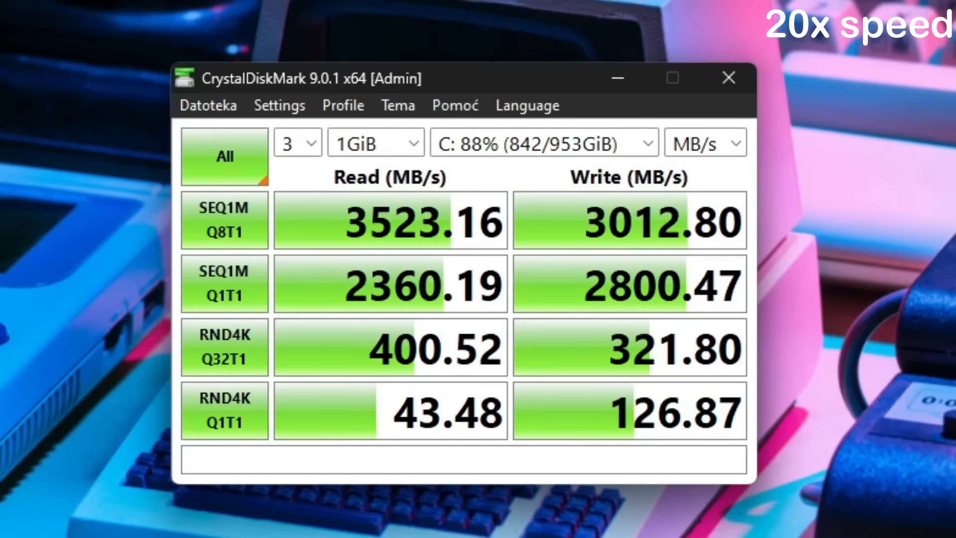
{"action": "mouse_move", "coordinate": [521, 342]}
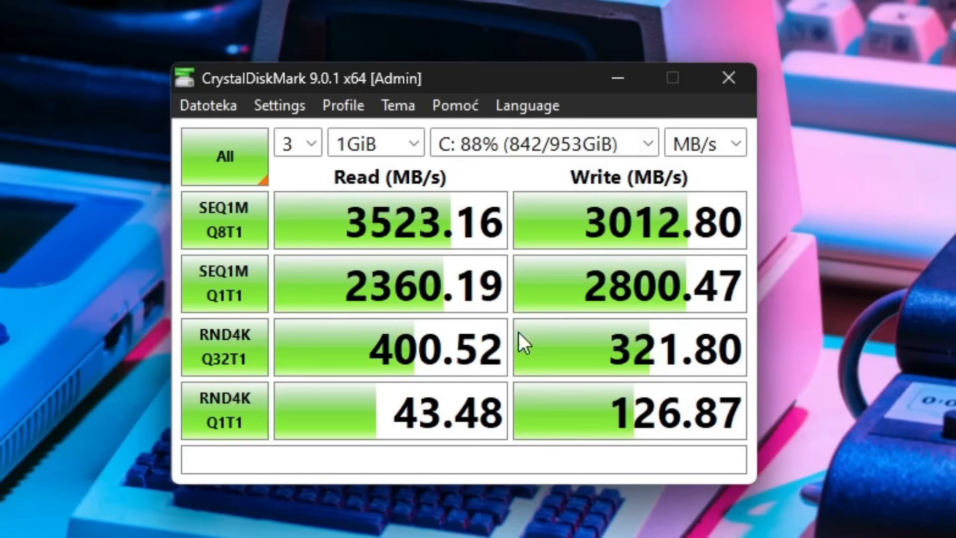
{"action": "mouse_move", "coordinate": [322, 528]}
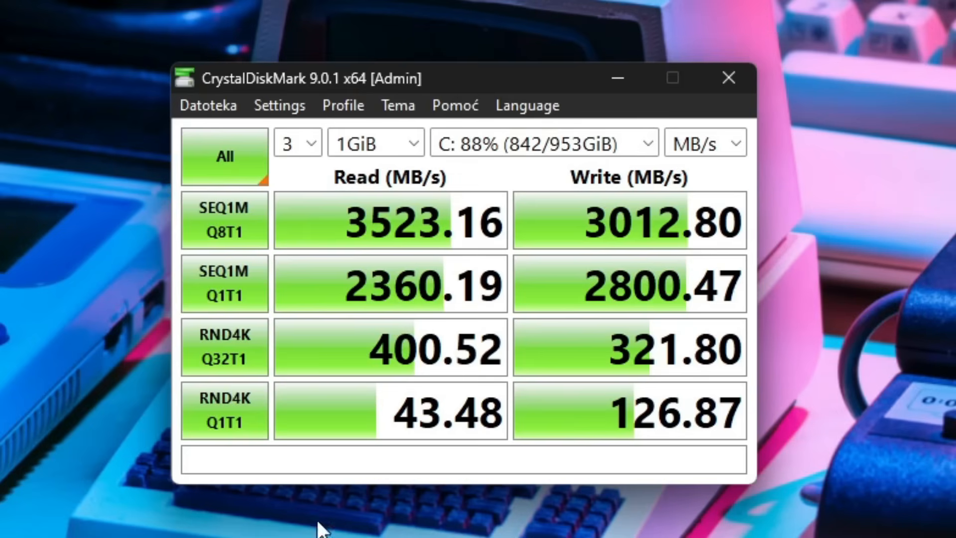
{"action": "mouse_move", "coordinate": [407, 254]}
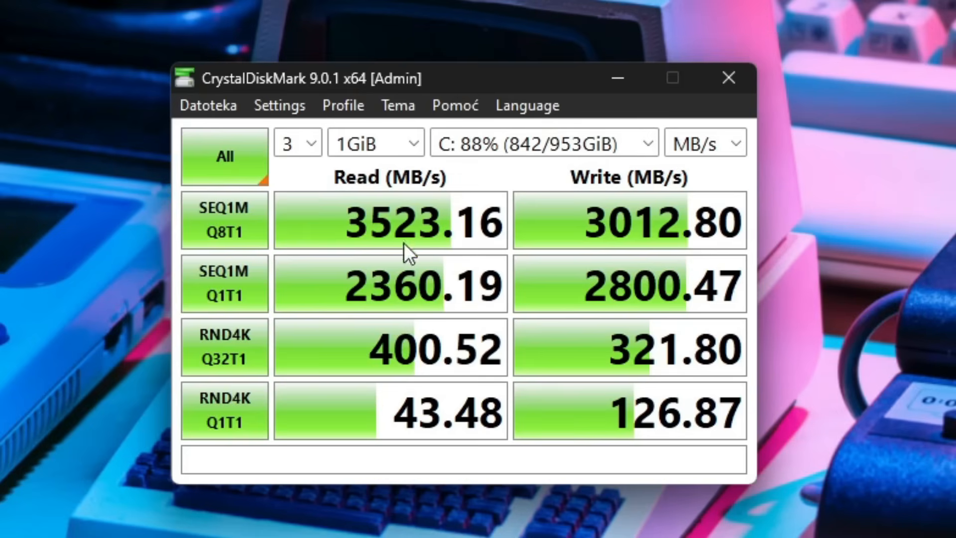
{"action": "mouse_move", "coordinate": [427, 288]}
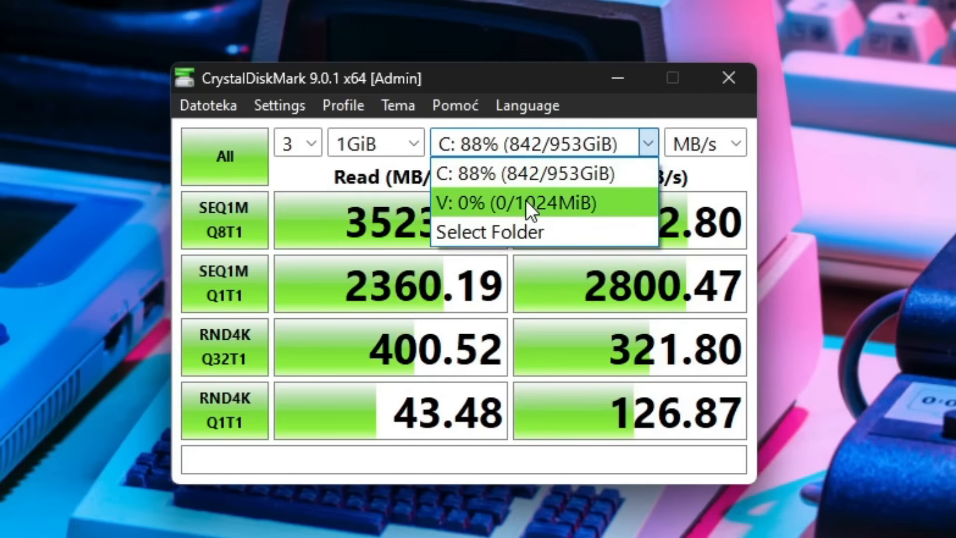
Benchmark the V: drive with all tests, dismissing the capacity warning to run at 512 MiB.
{"action": "left_click", "coordinate": [512, 203]}
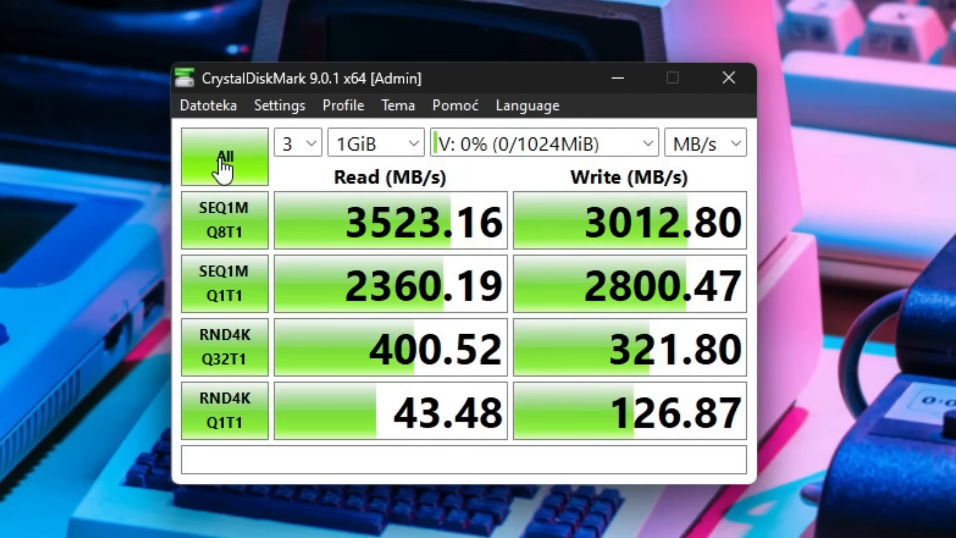
{"action": "left_click", "coordinate": [224, 155]}
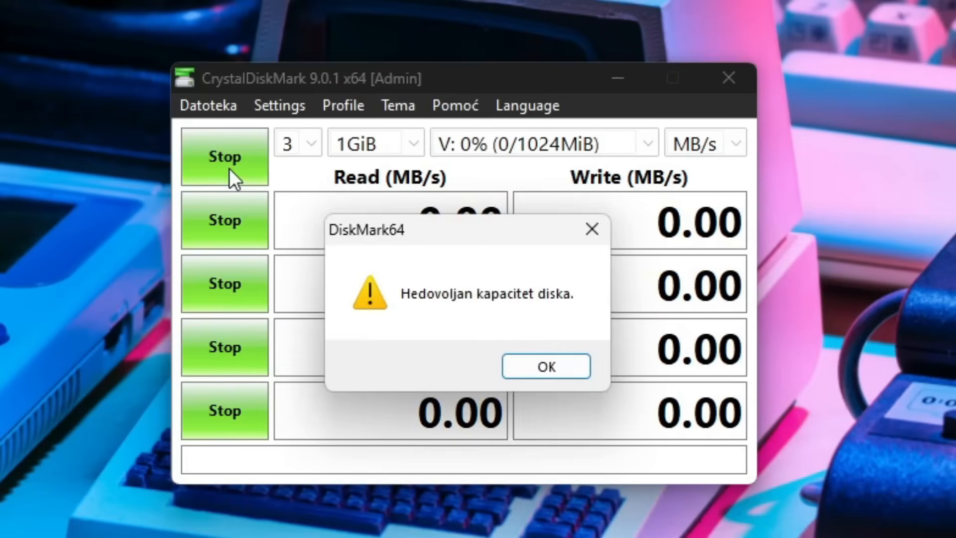
{"action": "left_click", "coordinate": [545, 366]}
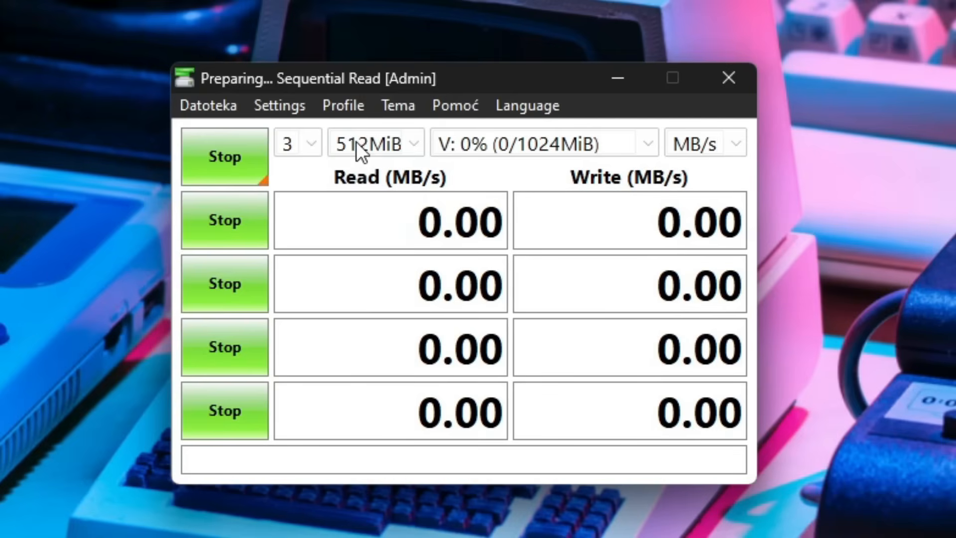
{"action": "mouse_move", "coordinate": [383, 167]}
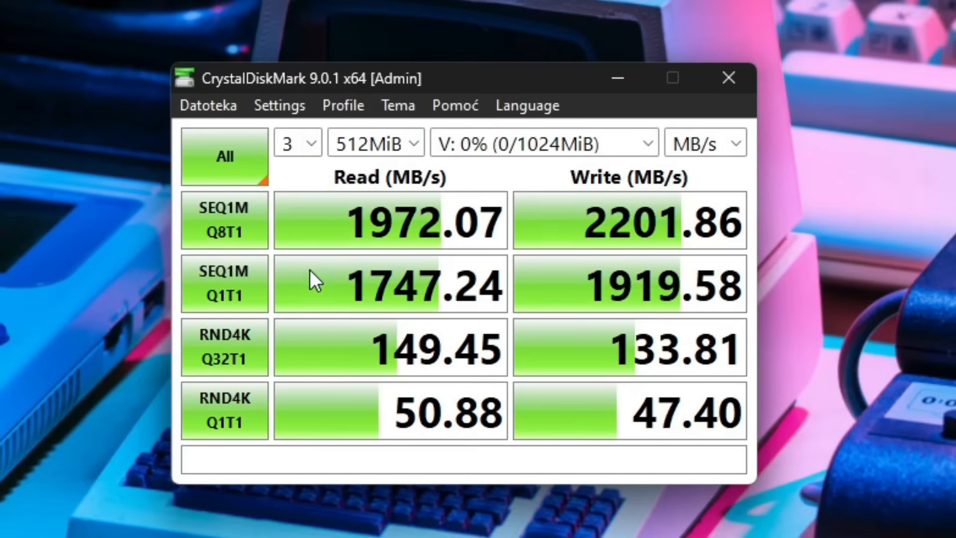
{"action": "mouse_move", "coordinate": [344, 507]}
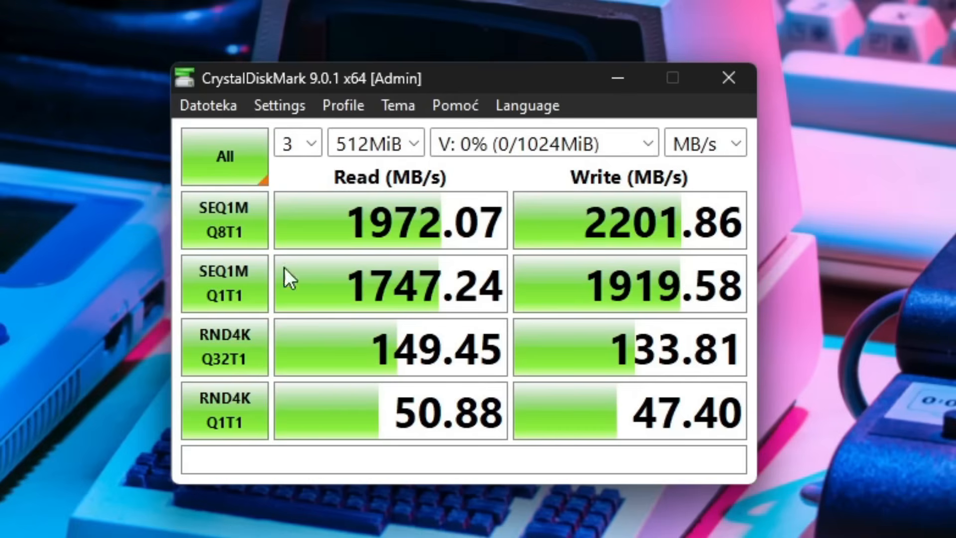
{"action": "mouse_move", "coordinate": [821, 460]}
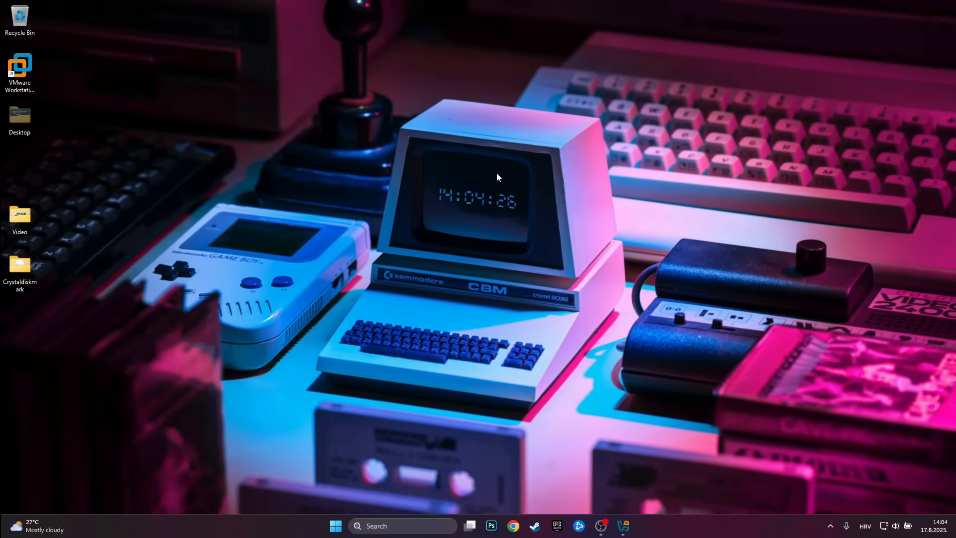
{"action": "mouse_move", "coordinate": [330, 245]}
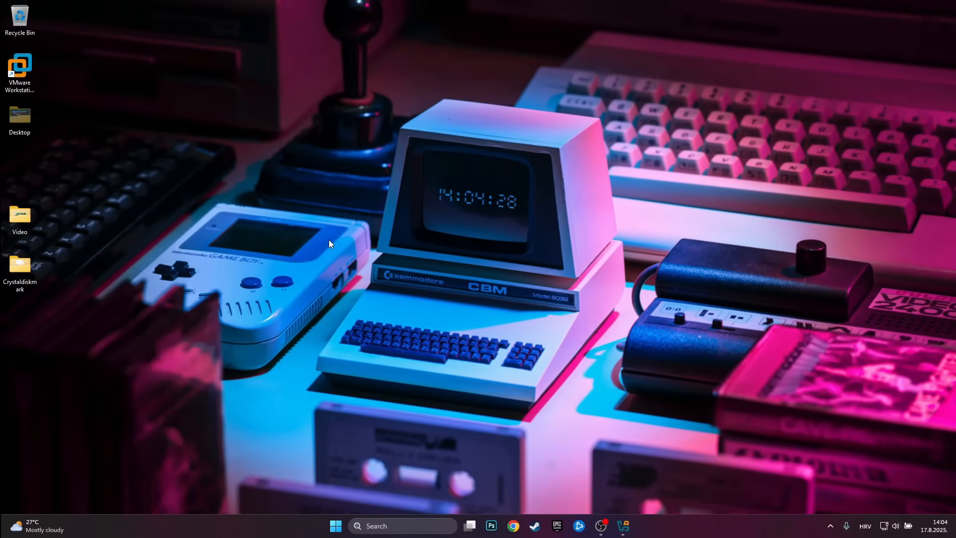
{"action": "mouse_move", "coordinate": [331, 166]}
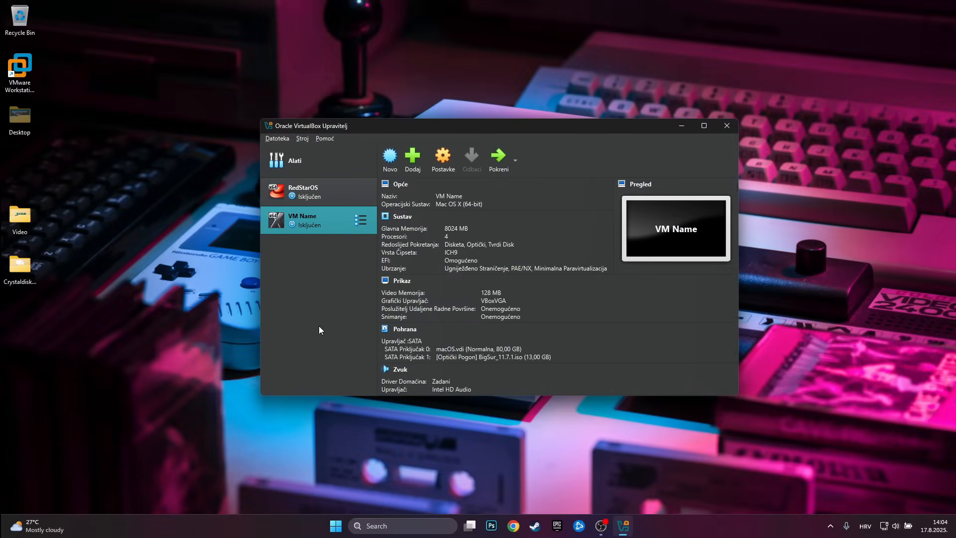
Start the Create Virtual Machine wizard with Novo.
{"action": "left_click", "coordinate": [304, 192]}
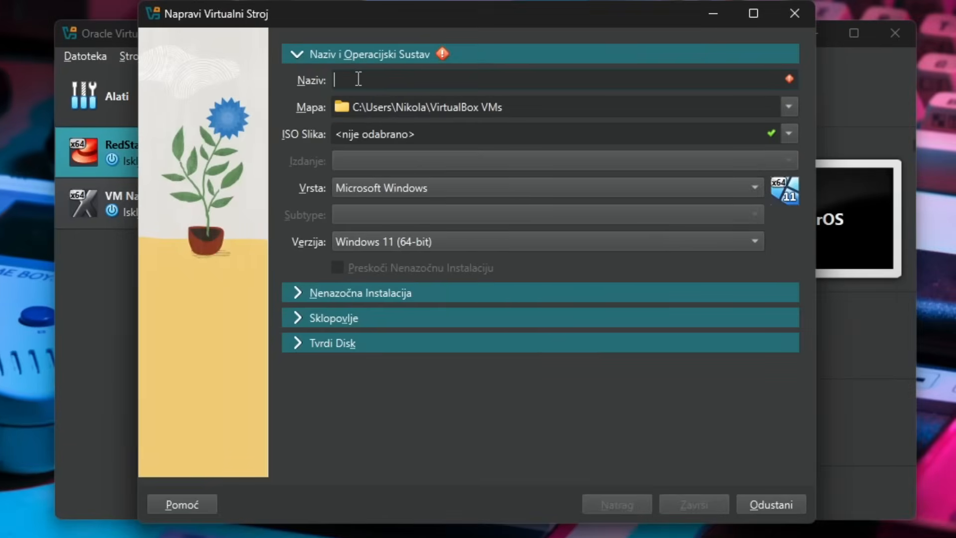
Name the machine Windows 98, attach the Windows 98 Second Edition ISO and set 128 MB memory.
{"action": "type", "text": "Windows 98"}
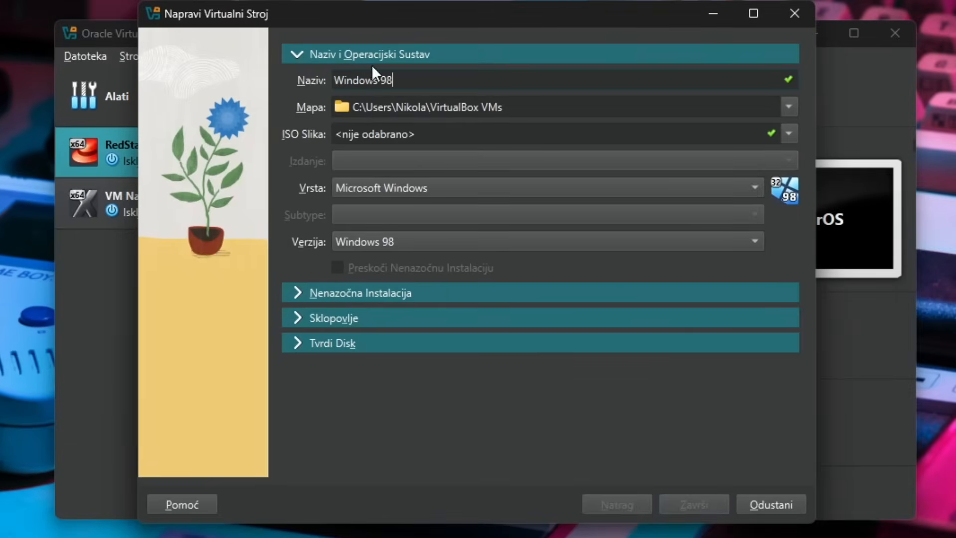
{"action": "left_click", "coordinate": [789, 133]}
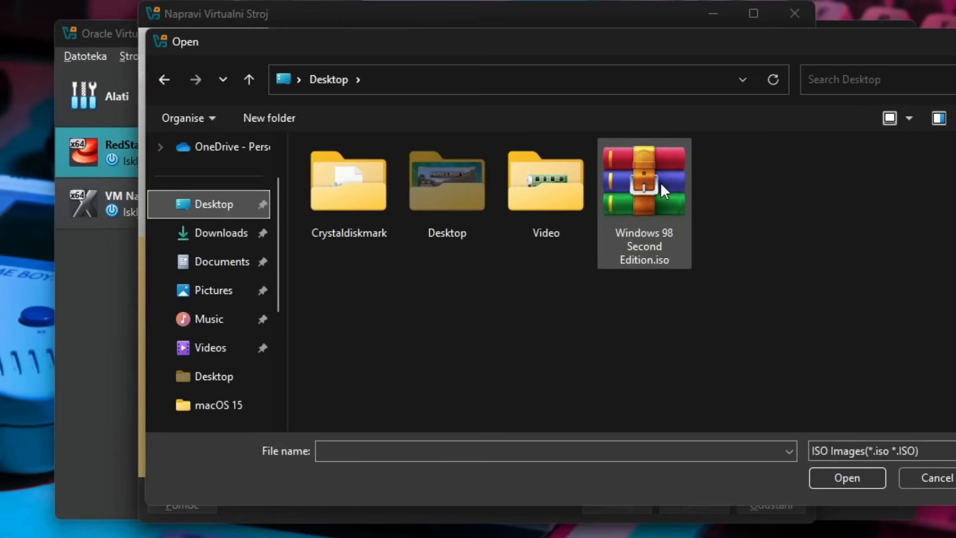
{"action": "double_click", "coordinate": [644, 177]}
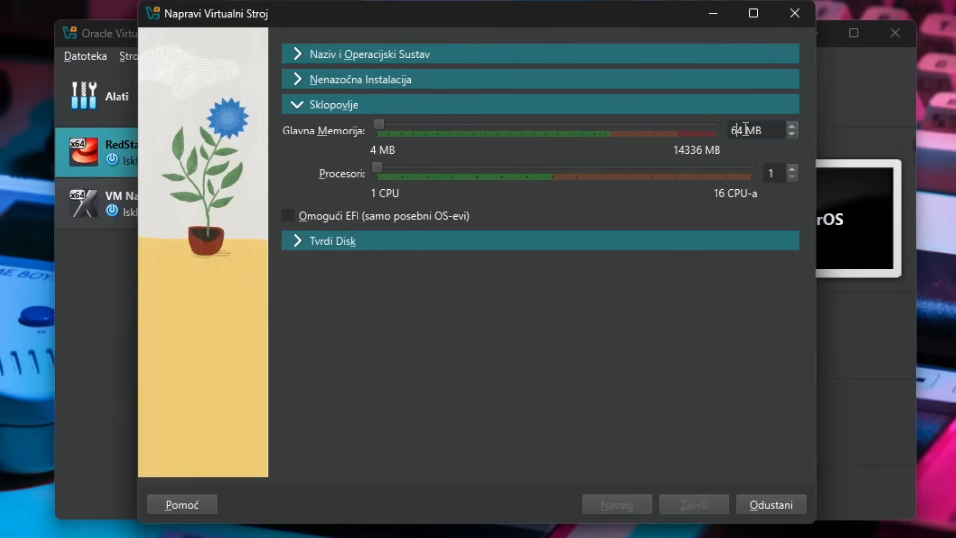
{"action": "type", "text": "129"}
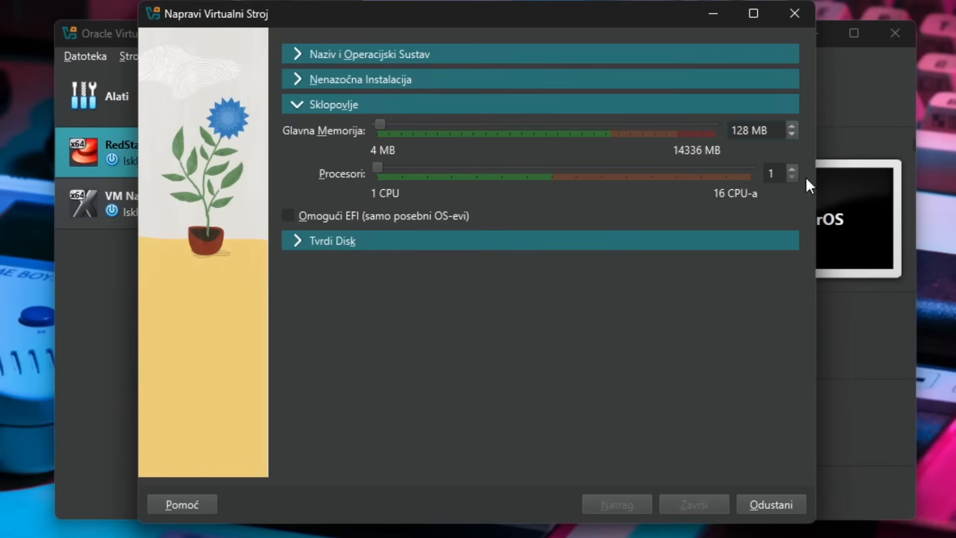
{"action": "mouse_move", "coordinate": [322, 238]}
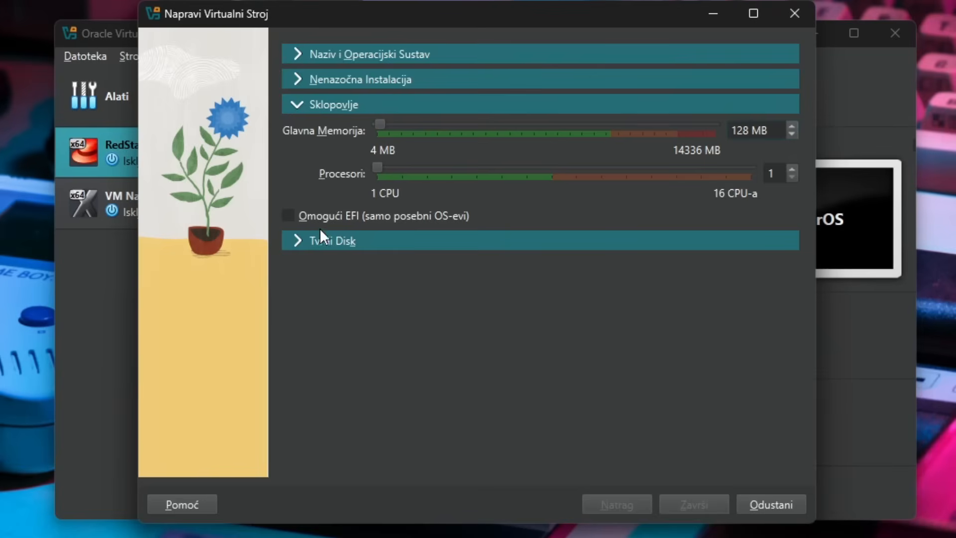
{"action": "left_click", "coordinate": [332, 240]}
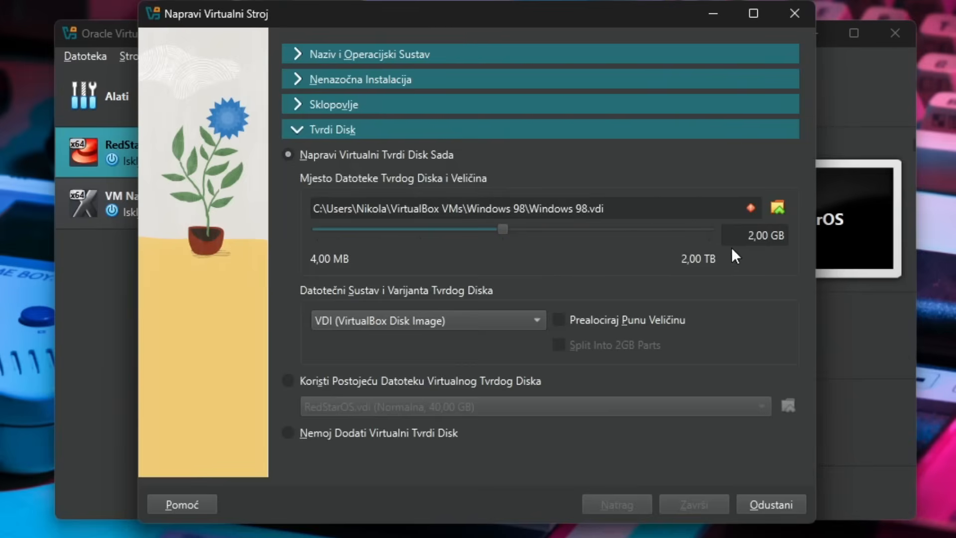
Reduce the virtual disk size to 900 MB with the slider.
{"action": "left_click_drag", "start_coordinate": [502, 229], "coordinate": [427, 229]}
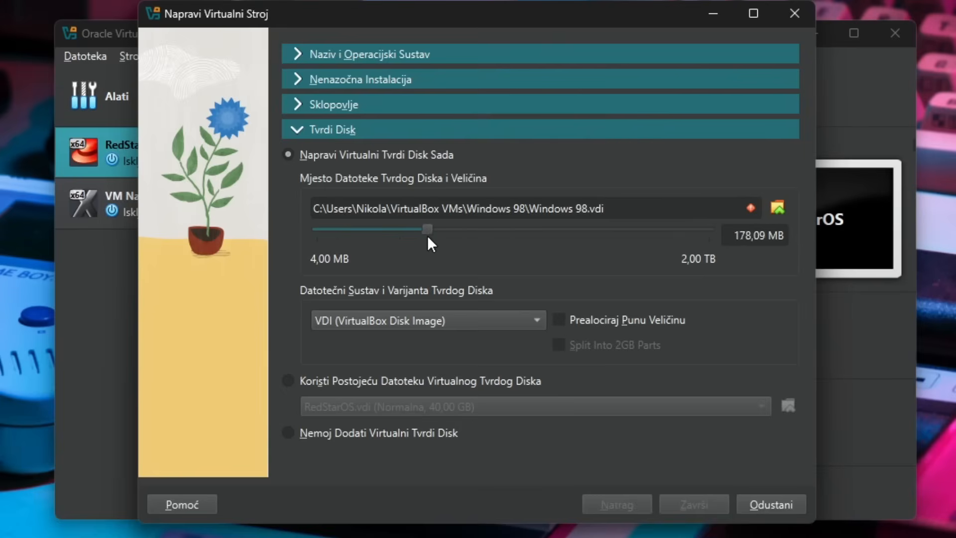
{"action": "left_click_drag", "start_coordinate": [427, 229], "coordinate": [469, 230]}
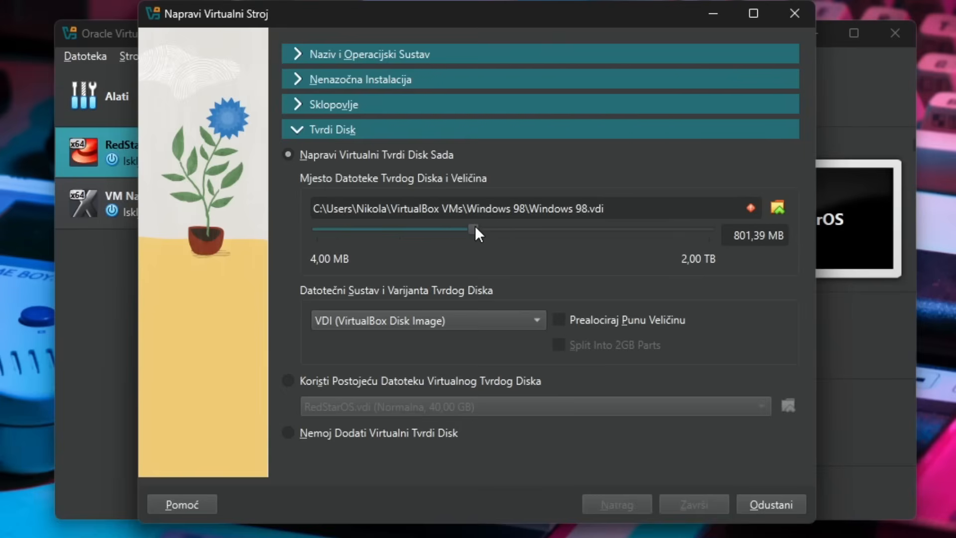
{"action": "left_click_drag", "start_coordinate": [469, 230], "coordinate": [476, 230]}
{"action": "type", "text": "900"}
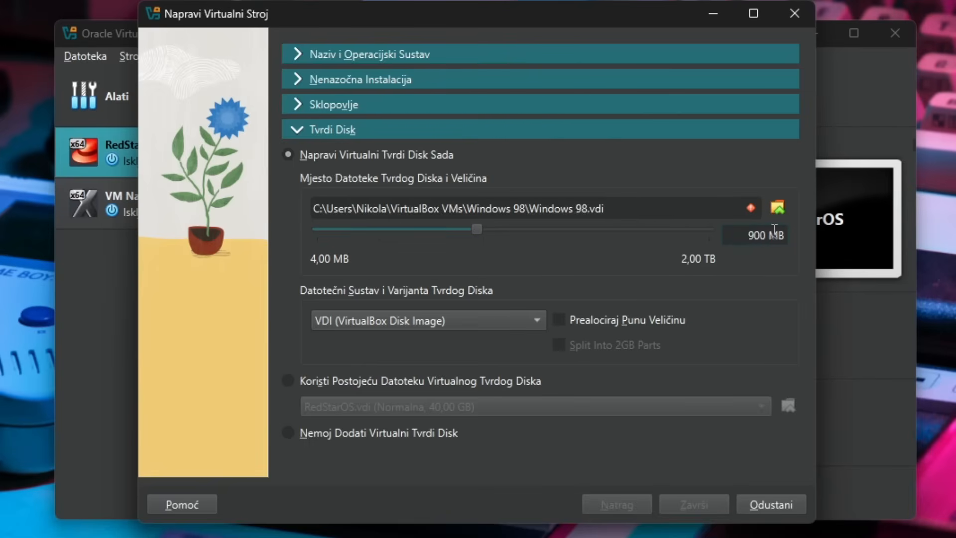
Save the disk as V:\Windows 98.vdi on the GPU RAM drive and finish creating the machine.
{"action": "left_click", "coordinate": [777, 208]}
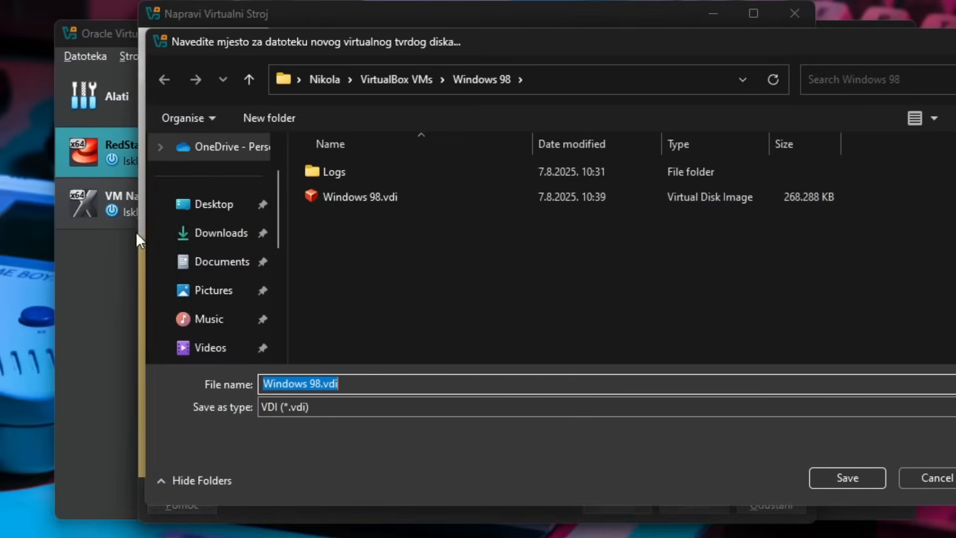
{"action": "left_click", "coordinate": [244, 318]}
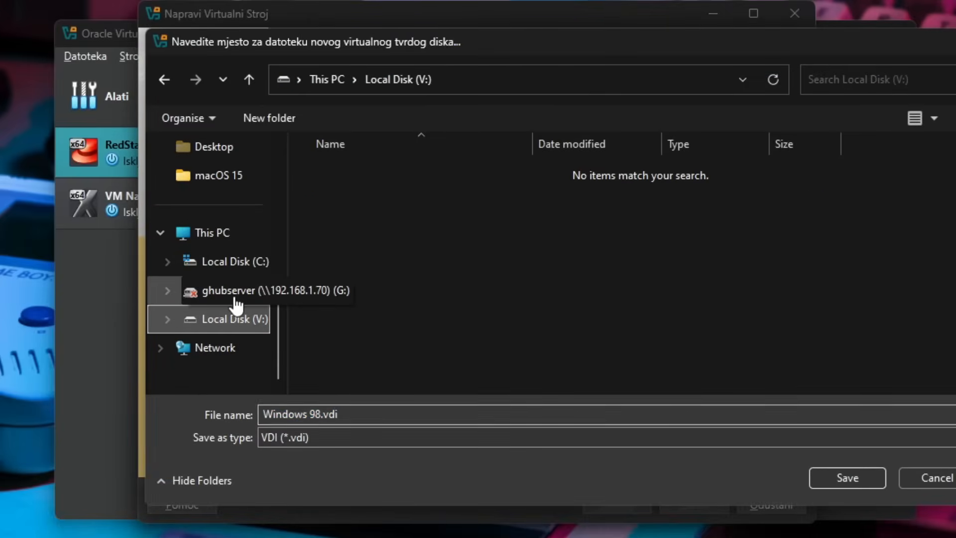
{"action": "left_click", "coordinate": [847, 477]}
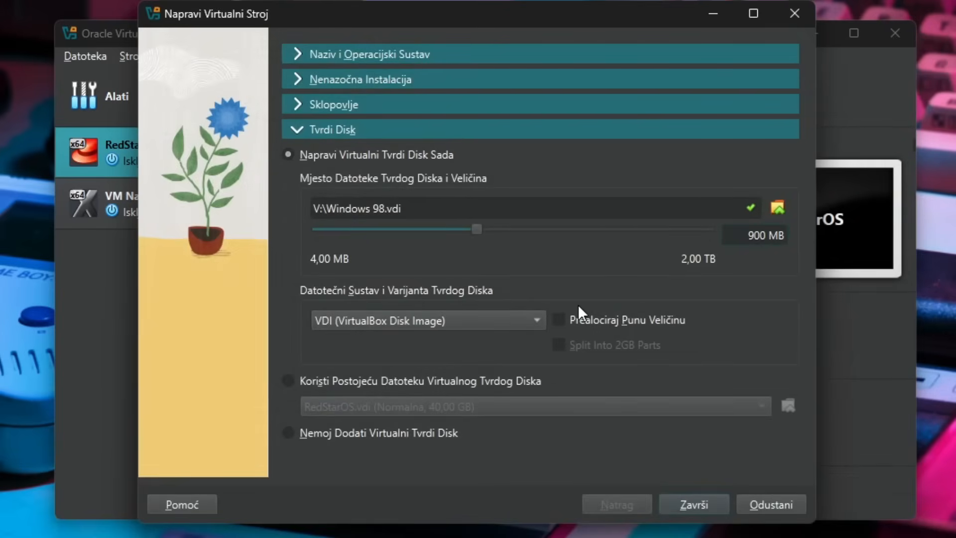
{"action": "left_click", "coordinate": [693, 504]}
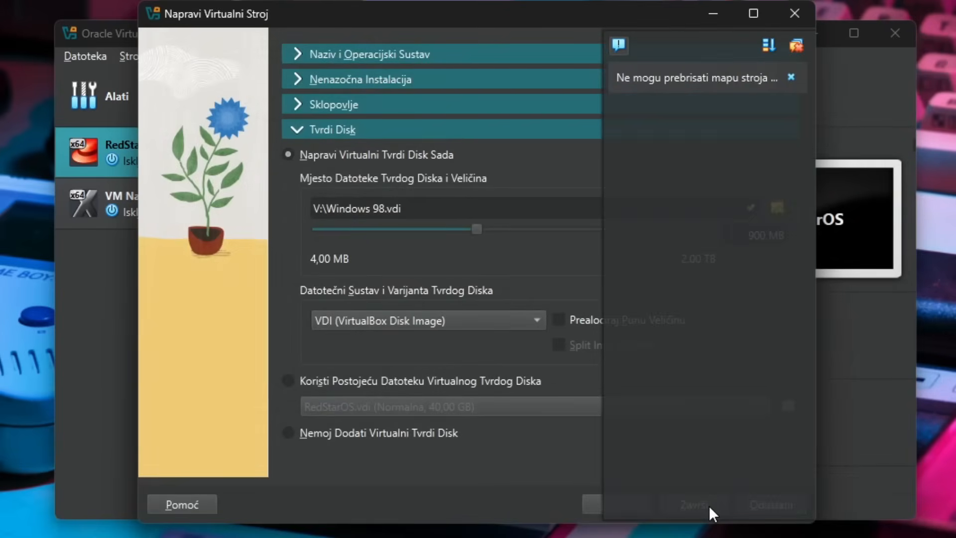
{"action": "left_click", "coordinate": [693, 504]}
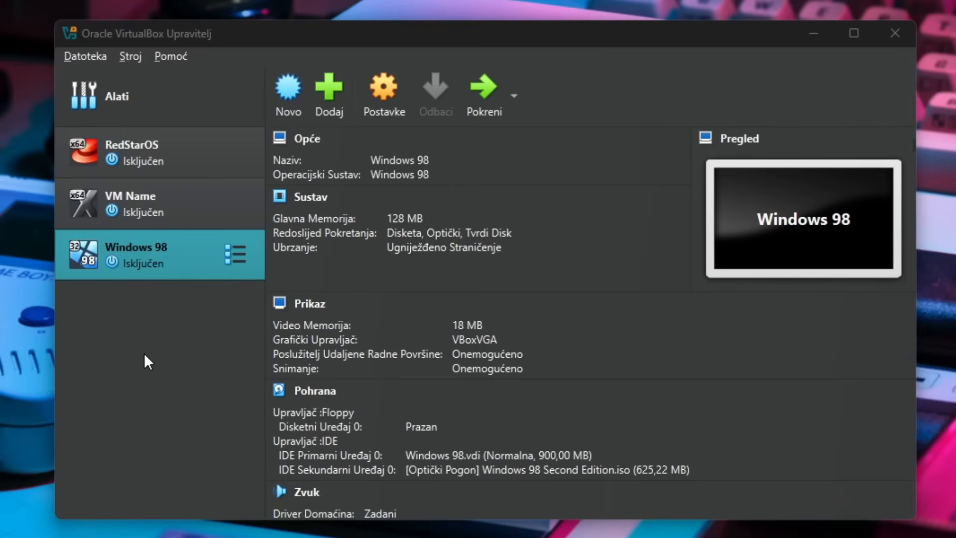
{"action": "mouse_move", "coordinate": [496, 200]}
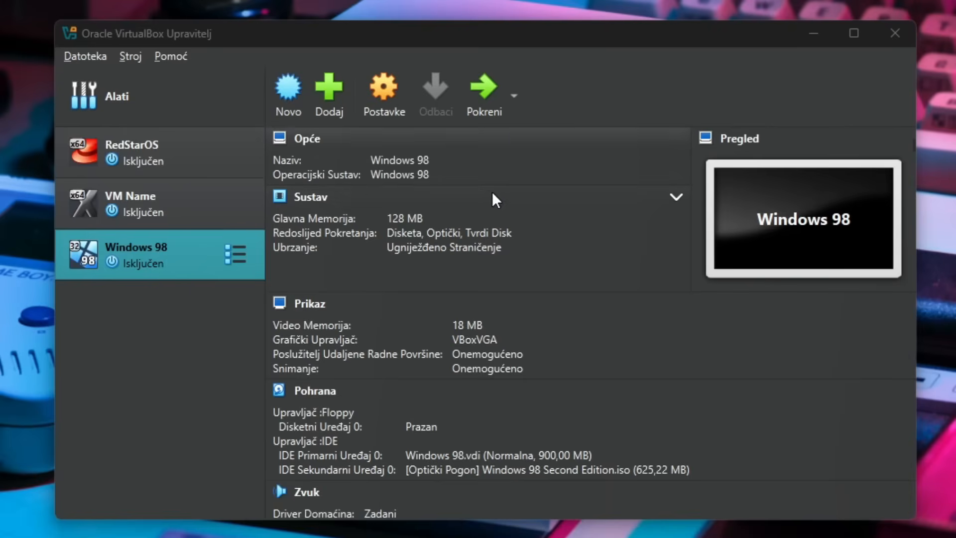
Reach the Windows 98 VM's storage settings and select its empty floppy drive.
{"action": "scroll", "scroll_direction": "down", "scroll_amount": 3}
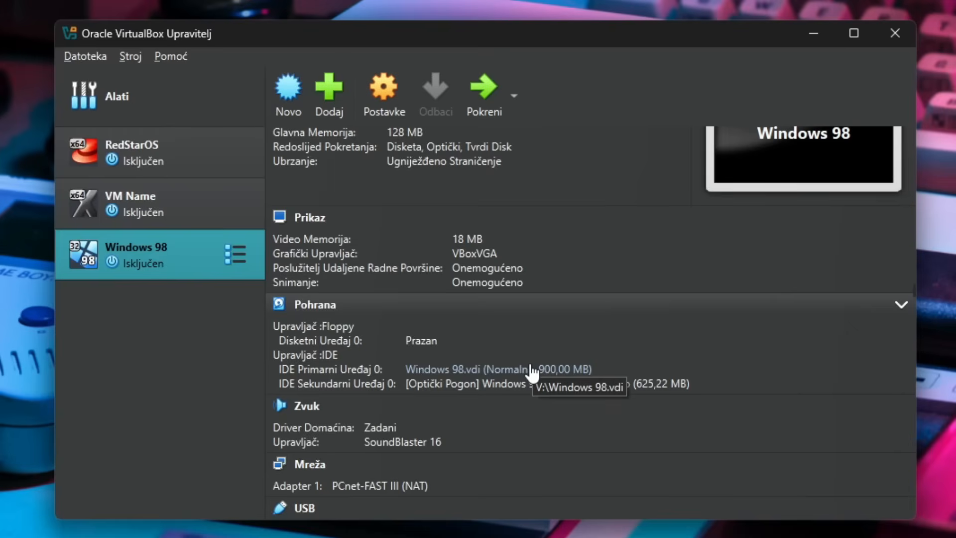
{"action": "left_click", "coordinate": [383, 92]}
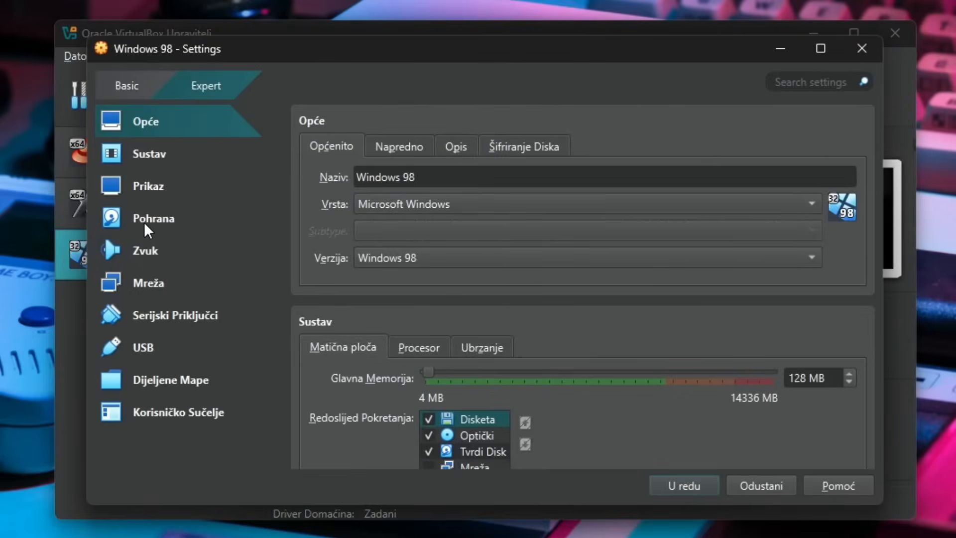
{"action": "left_click", "coordinate": [148, 154]}
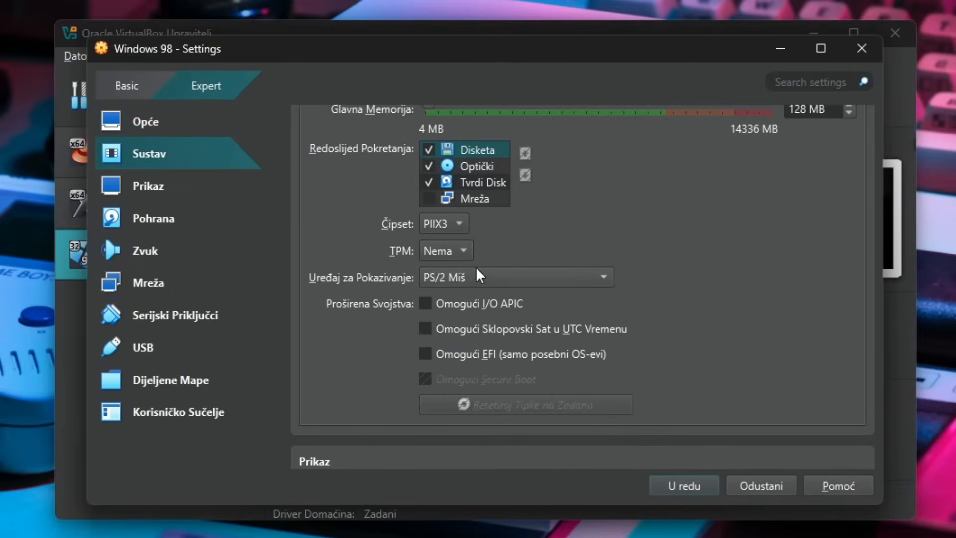
{"action": "left_click", "coordinate": [145, 120]}
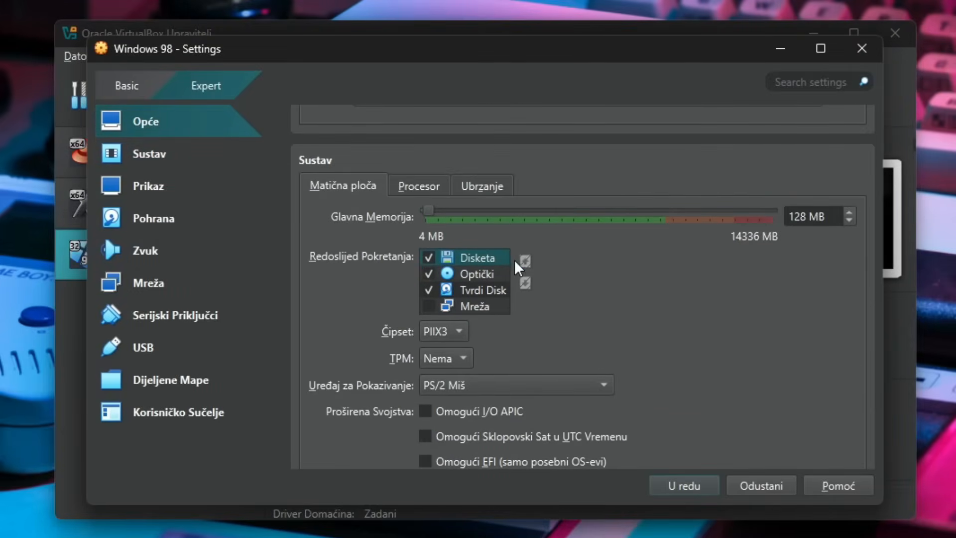
{"action": "mouse_move", "coordinate": [513, 229]}
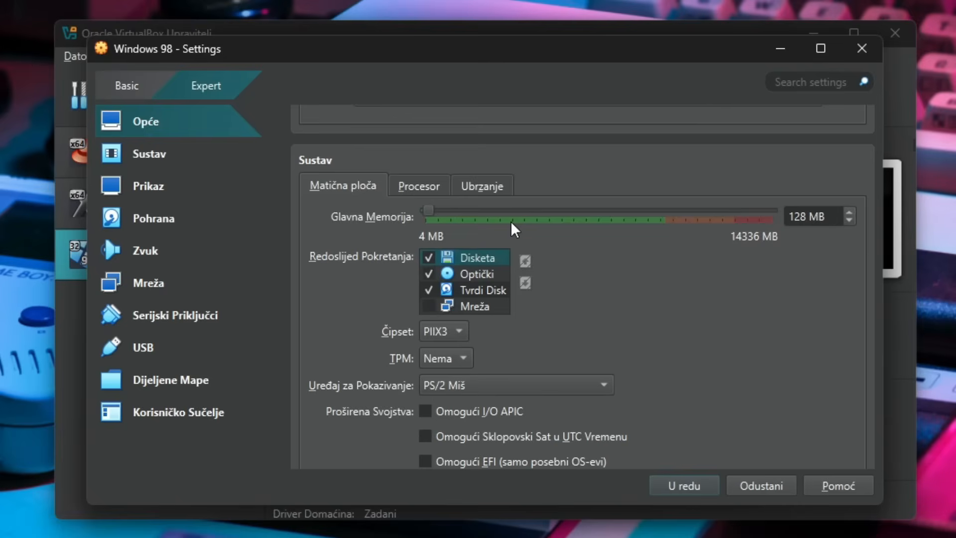
{"action": "left_click", "coordinate": [154, 218]}
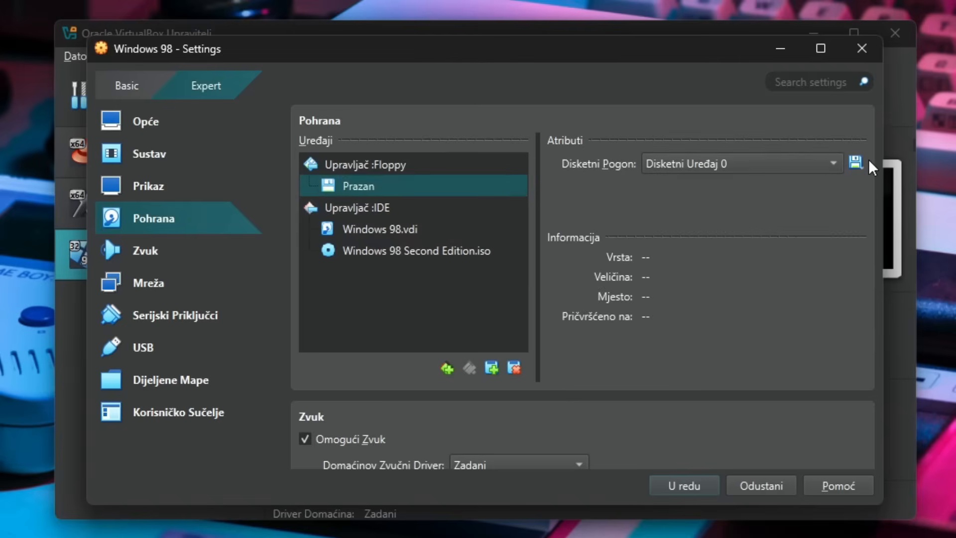
Attach the Windows 98 Second Edition Boot.img image to the floppy drive and save.
{"action": "left_click", "coordinate": [855, 163]}
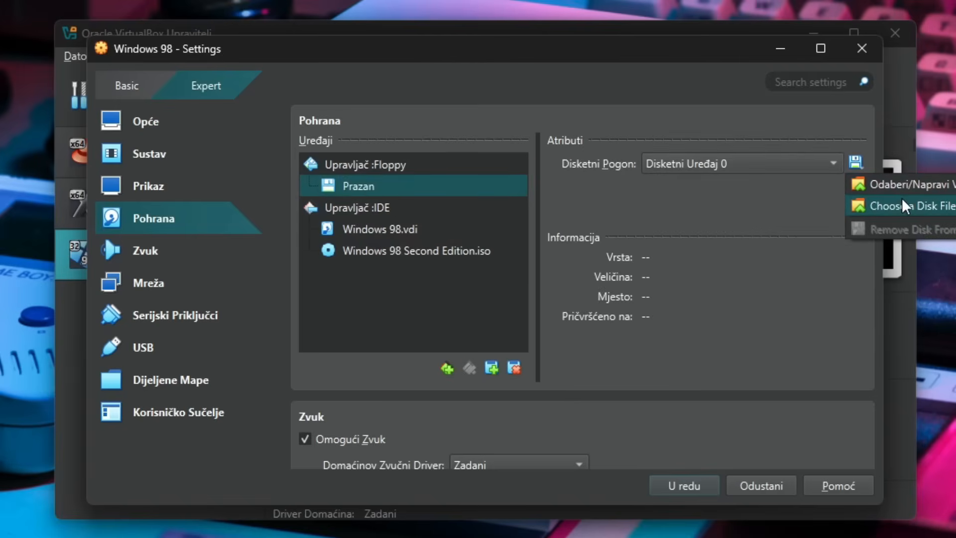
{"action": "left_click", "coordinate": [896, 205]}
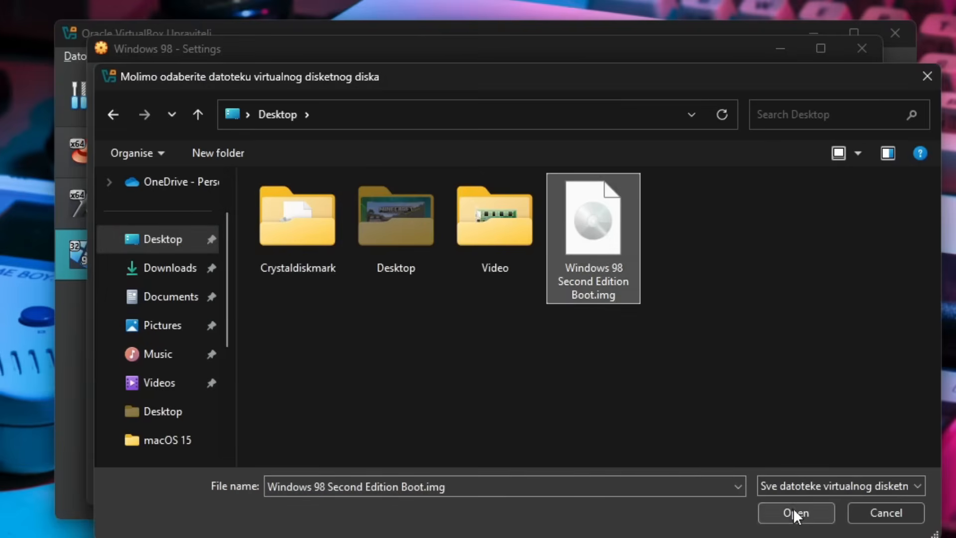
{"action": "left_click", "coordinate": [796, 511]}
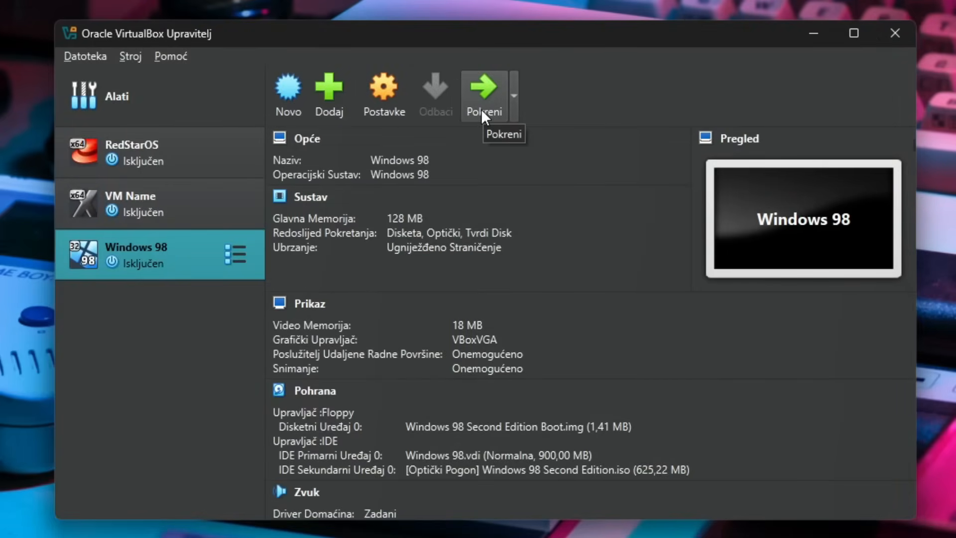
Start the Windows 98 VM full screen and launch Windows 98 Setup from CD-ROM.
{"action": "left_click", "coordinate": [484, 95]}
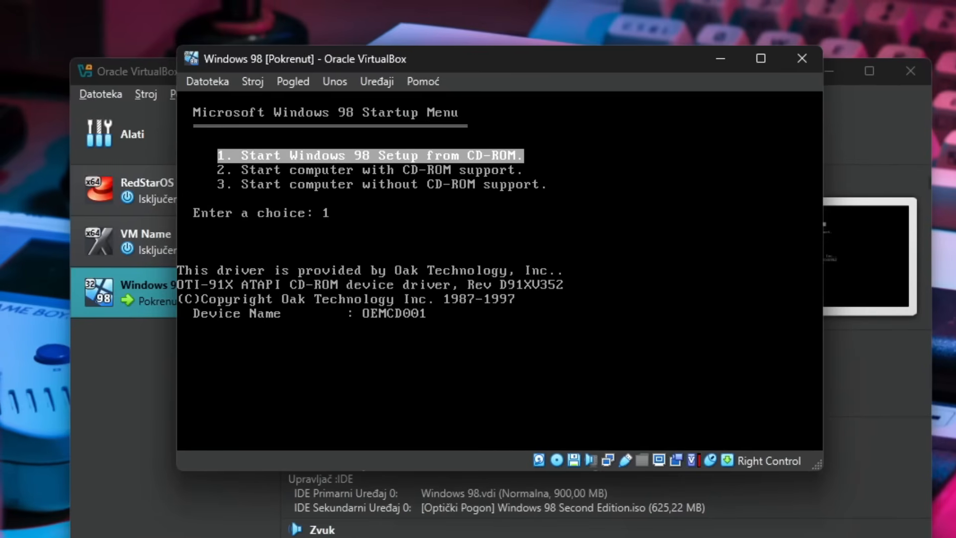
{"action": "left_click", "coordinate": [293, 81]}
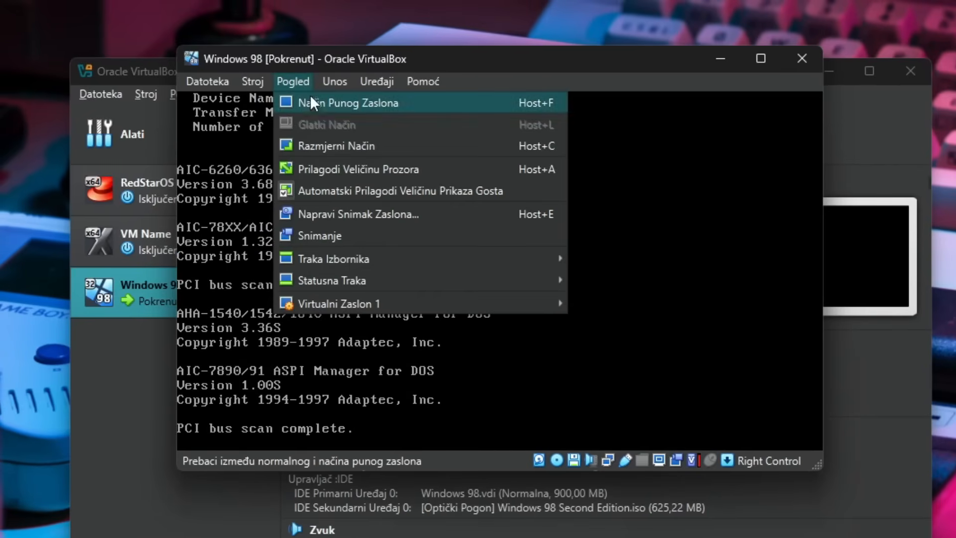
{"action": "left_click", "coordinate": [357, 103]}
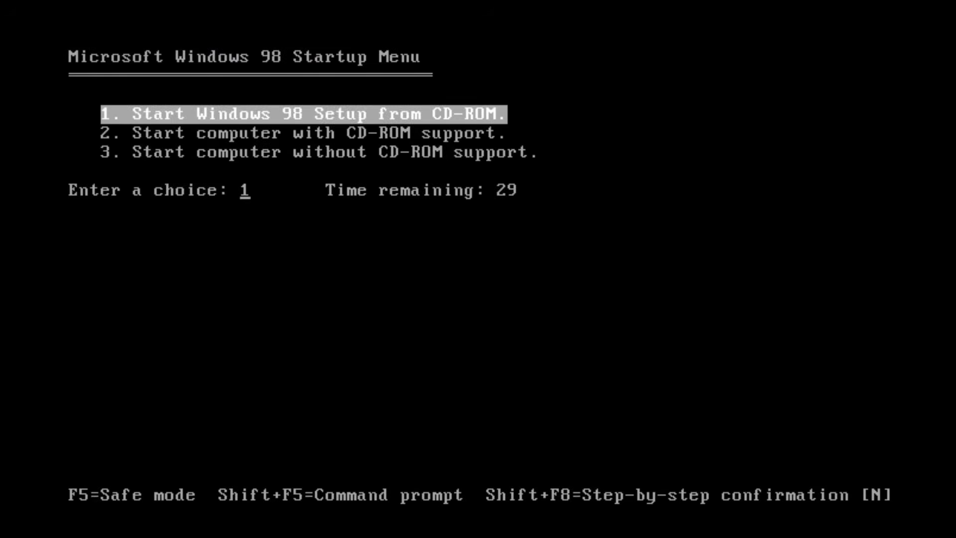
{"action": "key", "text": "enter"}
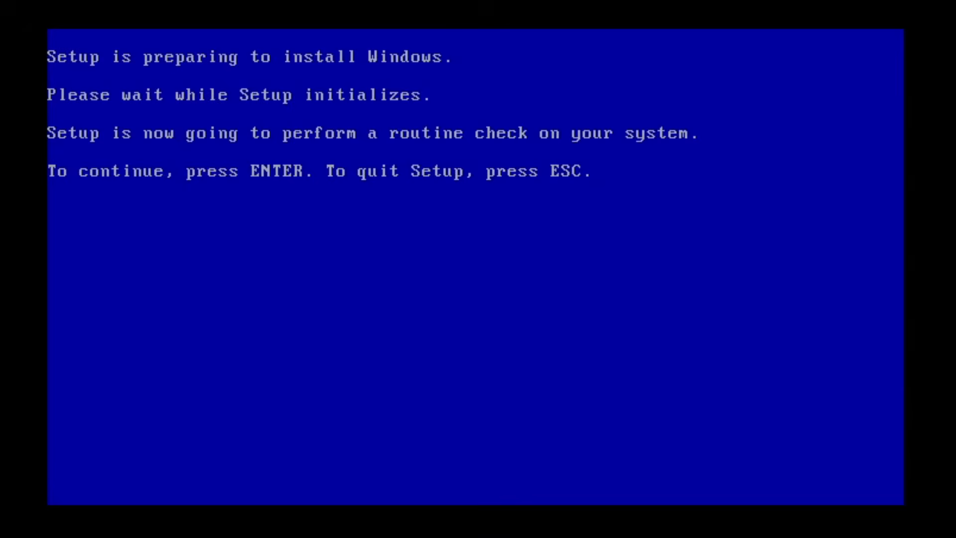
Pass the system check, begin Setup and accept the Typical option until files are copied.
{"action": "key", "text": "enter"}
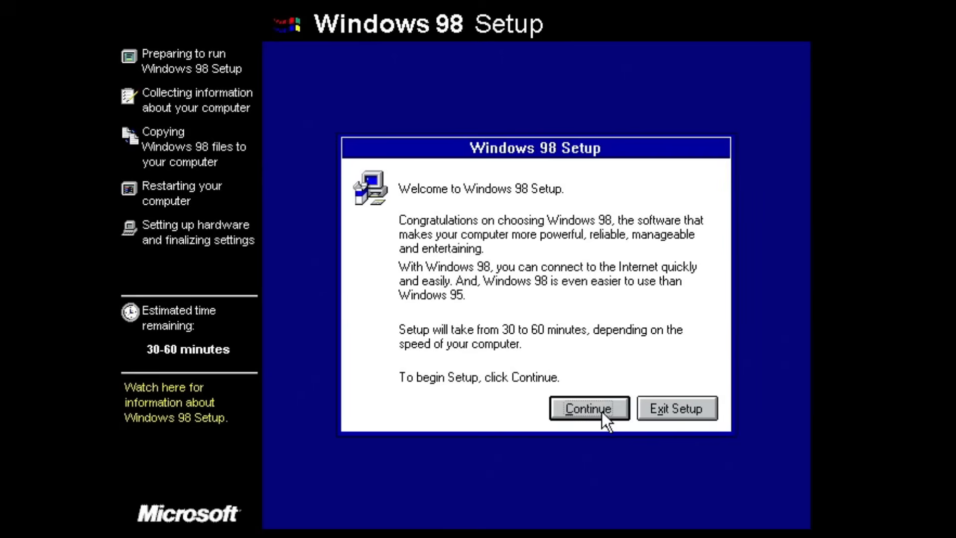
{"action": "left_click", "coordinate": [589, 409]}
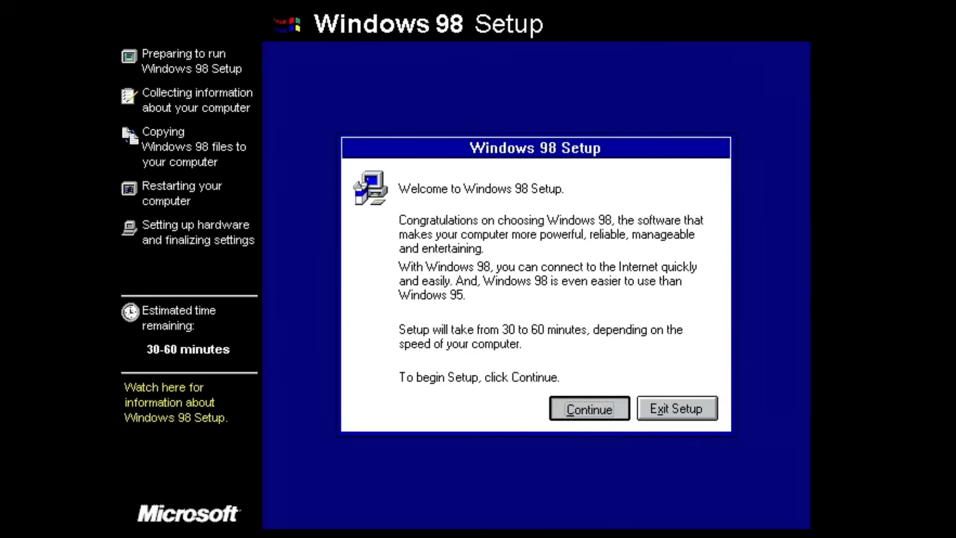
{"action": "left_click", "coordinate": [589, 408]}
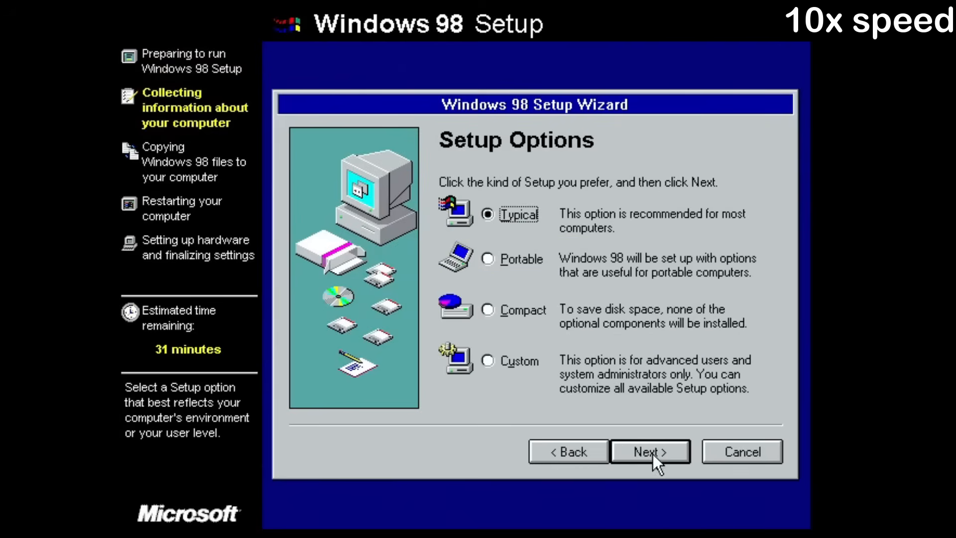
{"action": "left_click", "coordinate": [649, 451]}
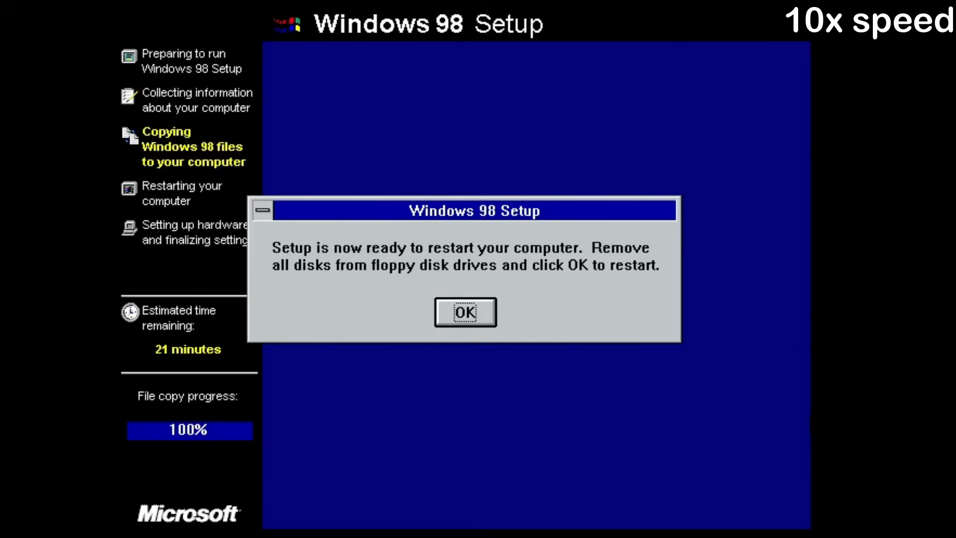
{"action": "mouse_move", "coordinate": [293, 189]}
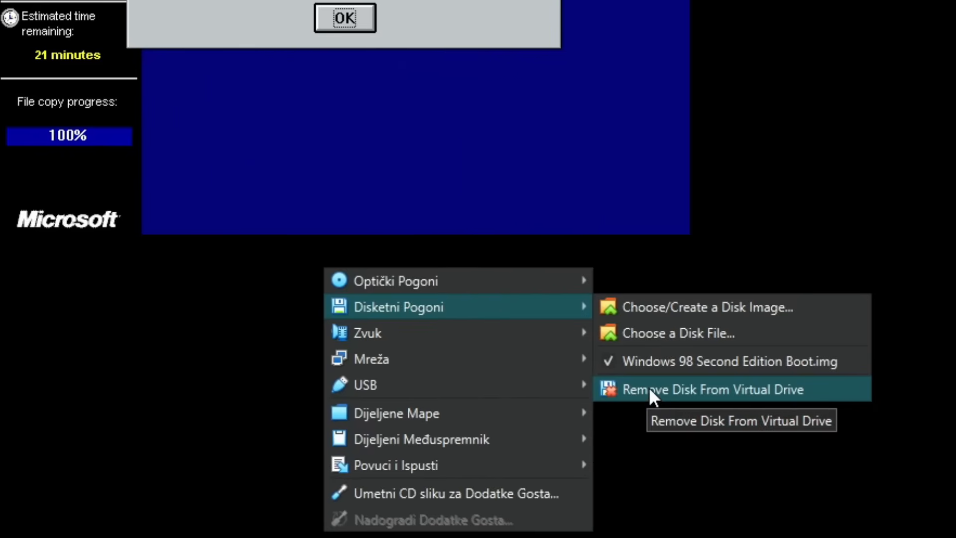
Remove the boot floppy image from the virtual drive before restarting.
{"action": "left_click", "coordinate": [711, 389]}
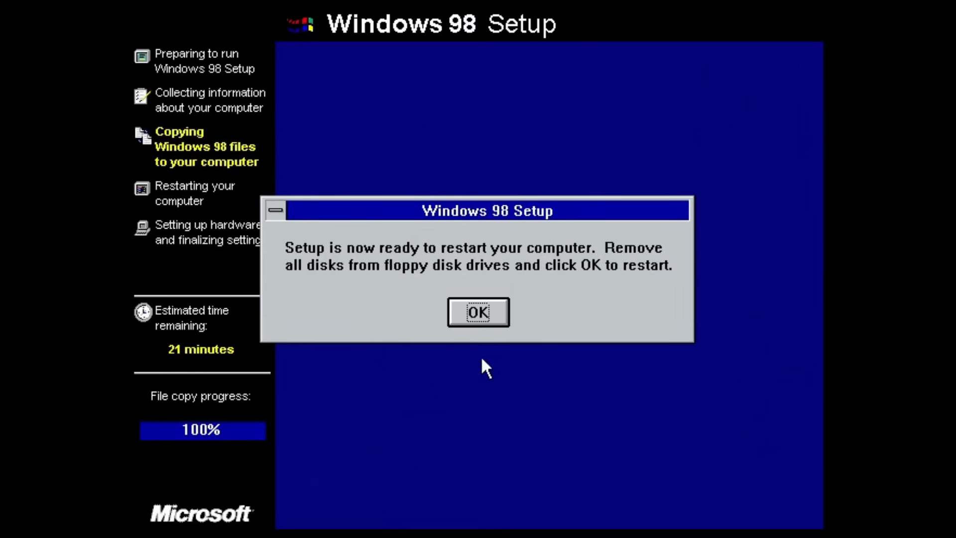
Confirm and restart the virtual computer to continue Setup.
{"action": "left_click", "coordinate": [476, 312]}
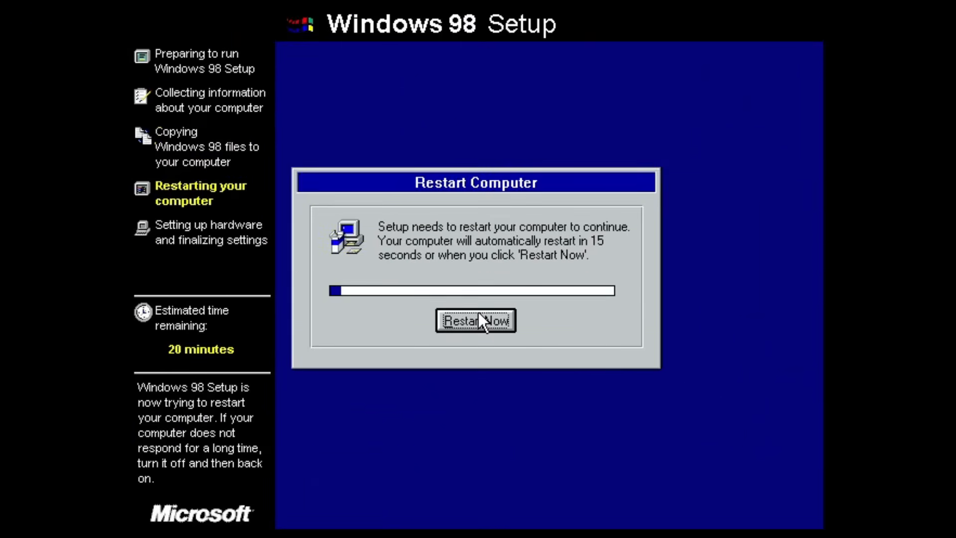
{"action": "left_click", "coordinate": [475, 320]}
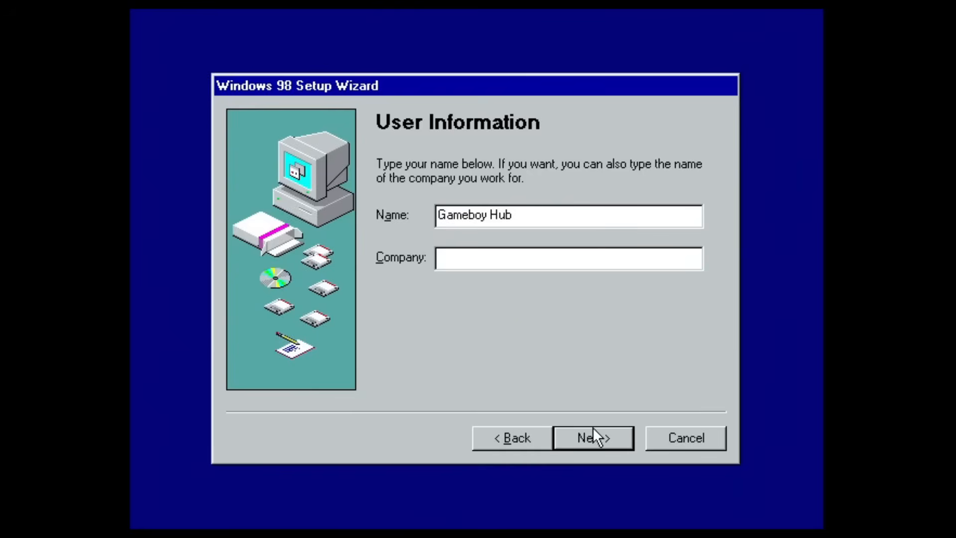
Accept user information, the license agreement and the product key, then finish the wizard.
{"action": "left_click", "coordinate": [591, 437]}
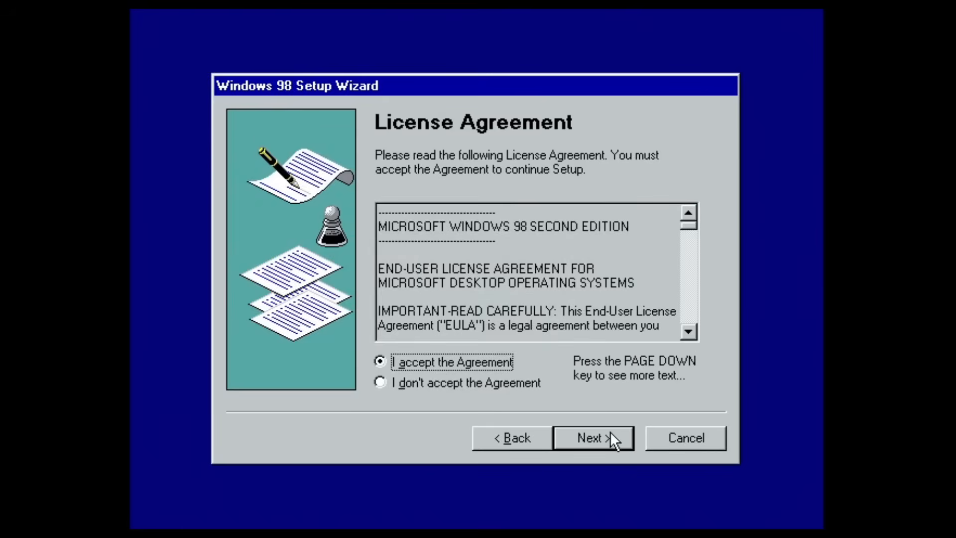
{"action": "left_click", "coordinate": [593, 438]}
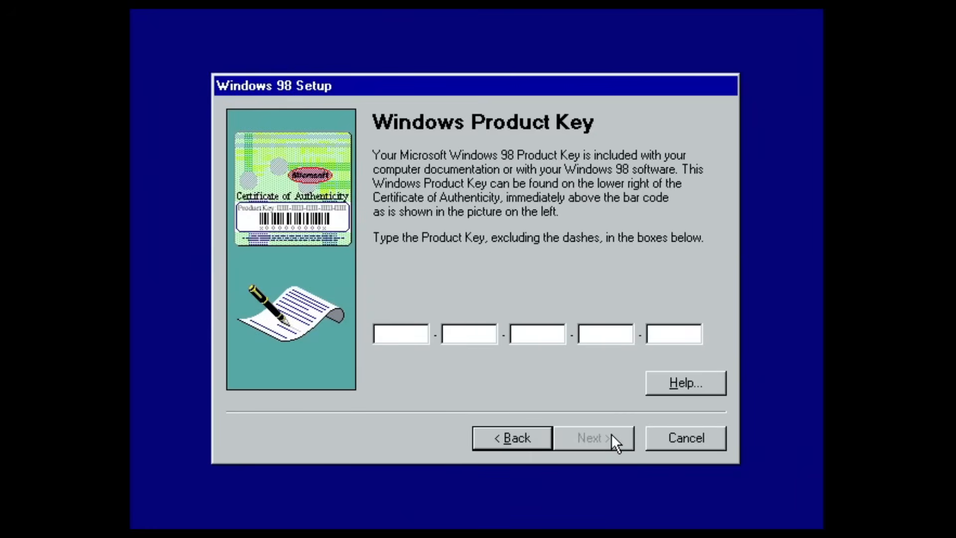
{"action": "left_click", "coordinate": [400, 333]}
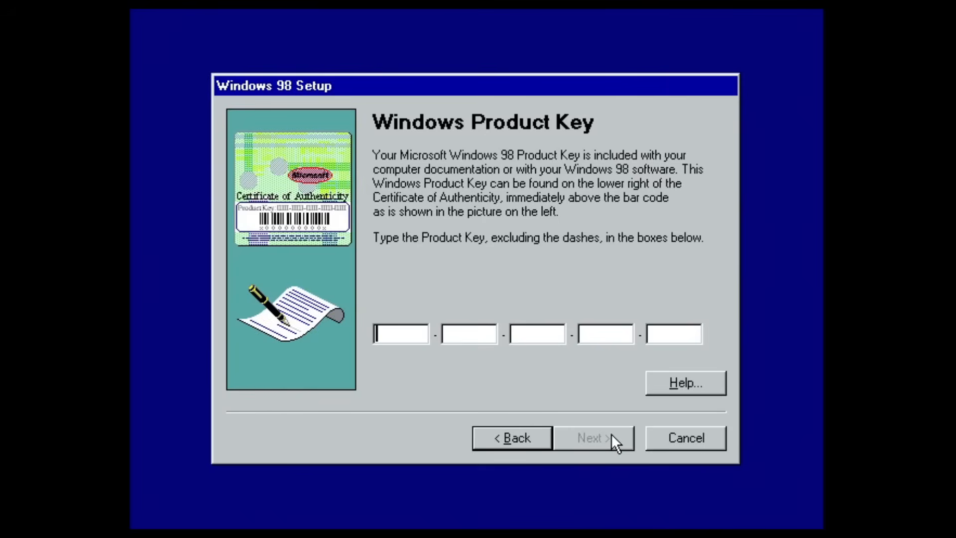
{"action": "left_click", "coordinate": [588, 437]}
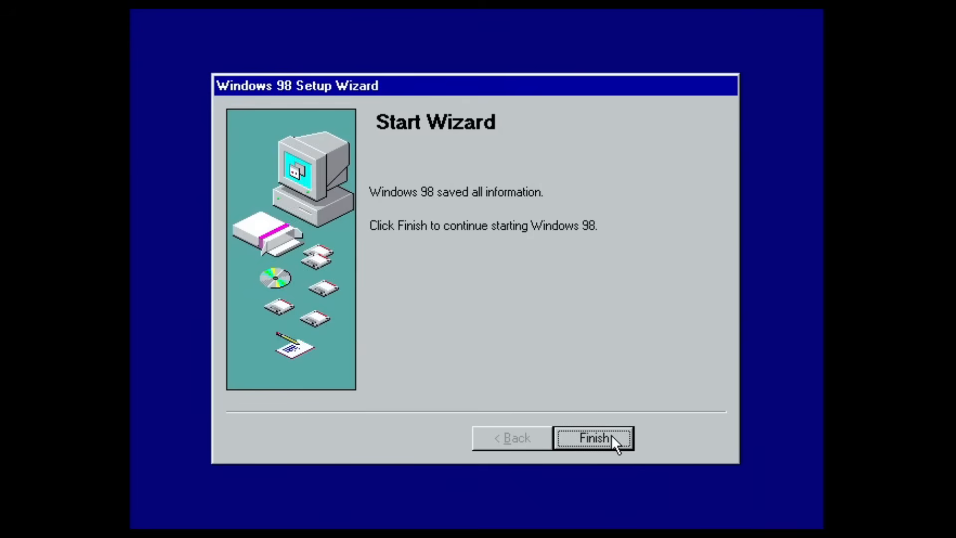
{"action": "left_click", "coordinate": [592, 438]}
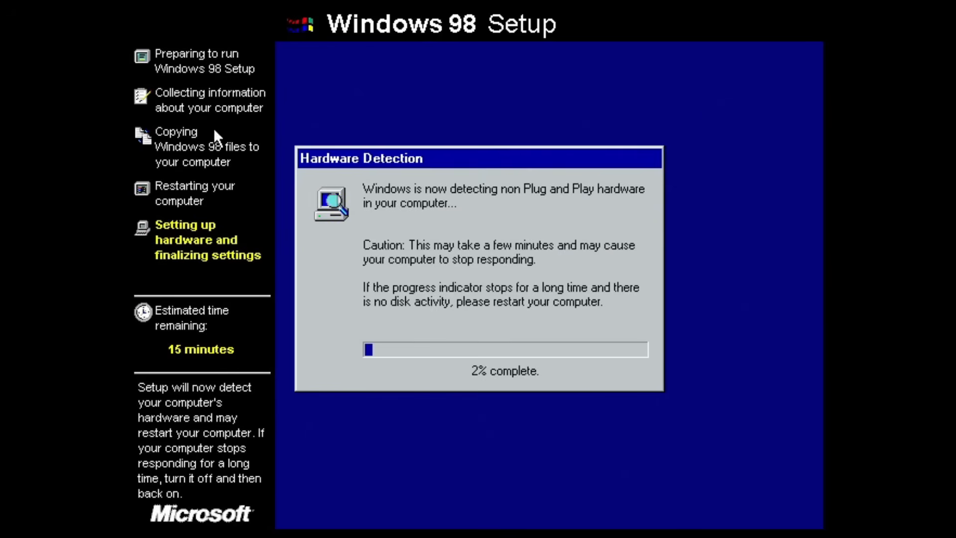
{"action": "mouse_move", "coordinate": [719, 353]}
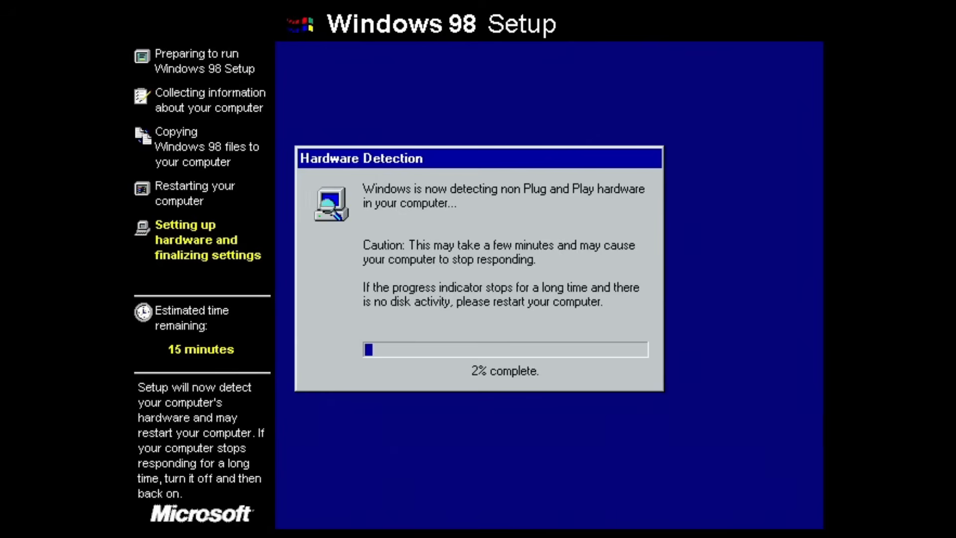
{"action": "mouse_move", "coordinate": [721, 374]}
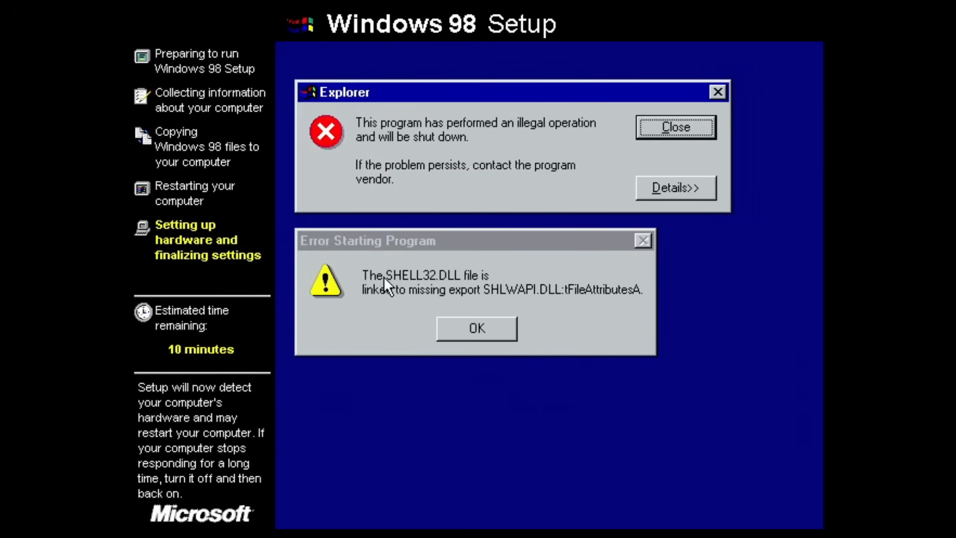
{"action": "mouse_move", "coordinate": [460, 294]}
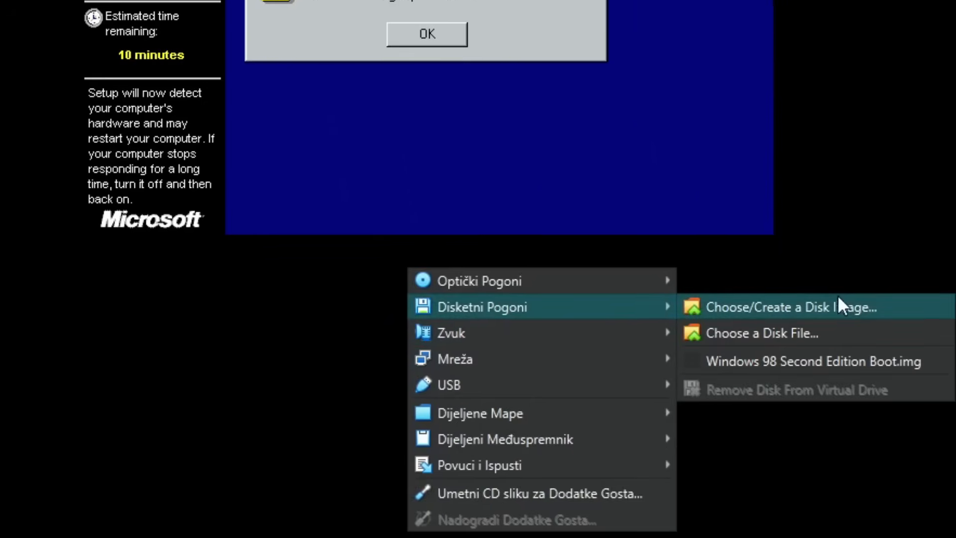
Insert the patcher9x-0.8.50-boot.ima floppy image and dismiss the SHELL32.DLL error.
{"action": "left_click", "coordinate": [786, 307]}
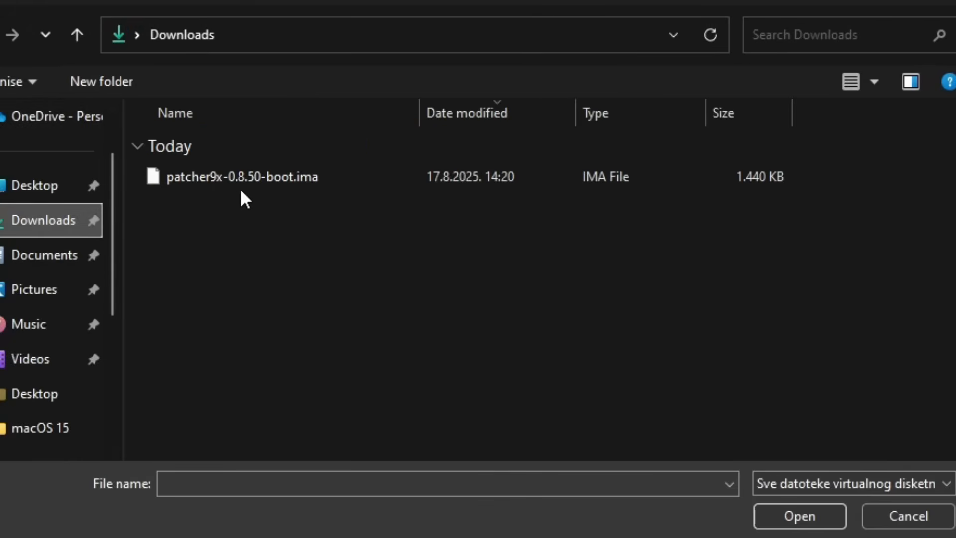
{"action": "left_click", "coordinate": [241, 176]}
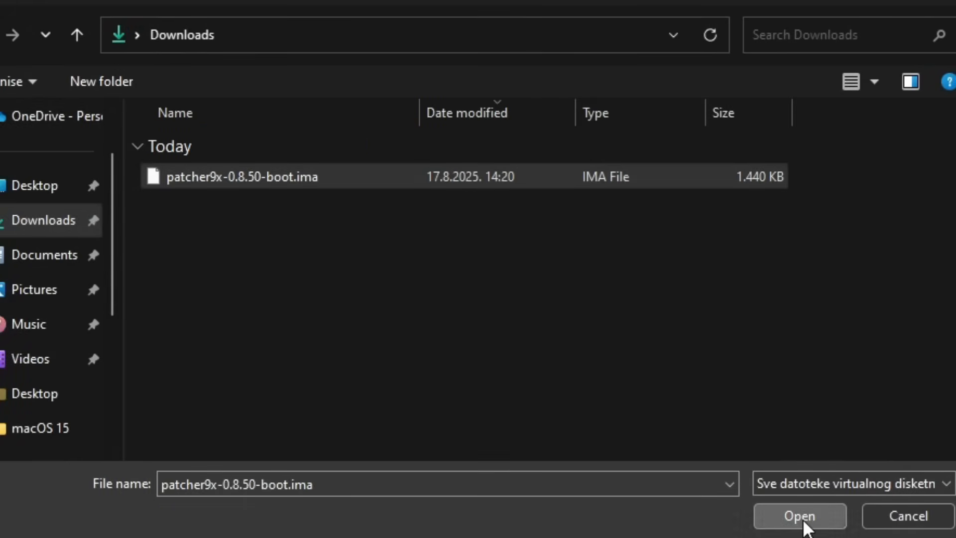
{"action": "left_click", "coordinate": [799, 516]}
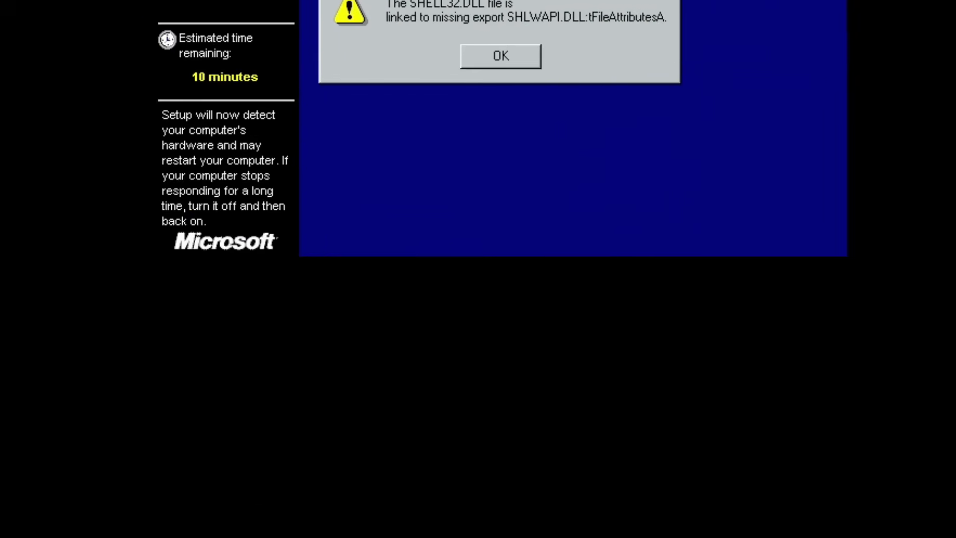
{"action": "left_click", "coordinate": [298, 522]}
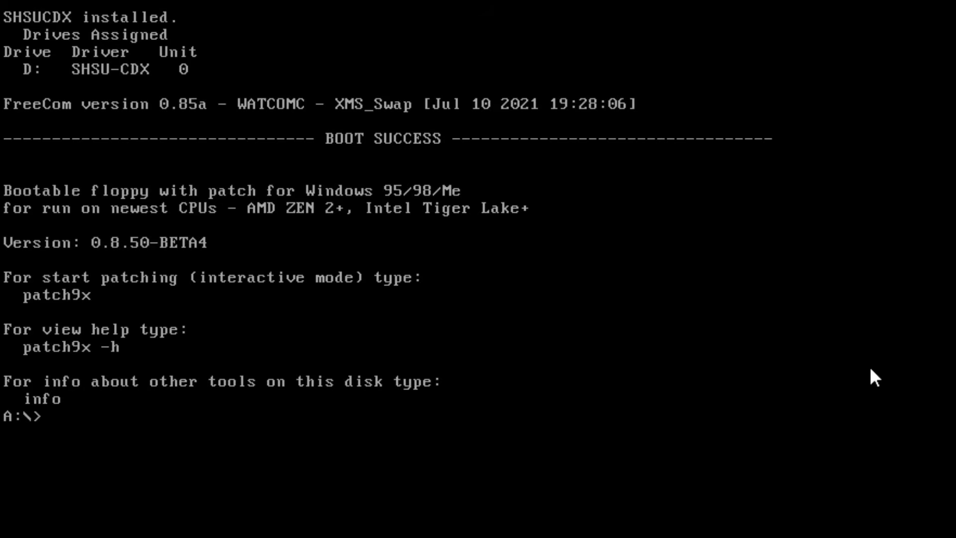
Run patch9x and accept the default C:\Windows\System path.
{"action": "type", "text": "pa"}
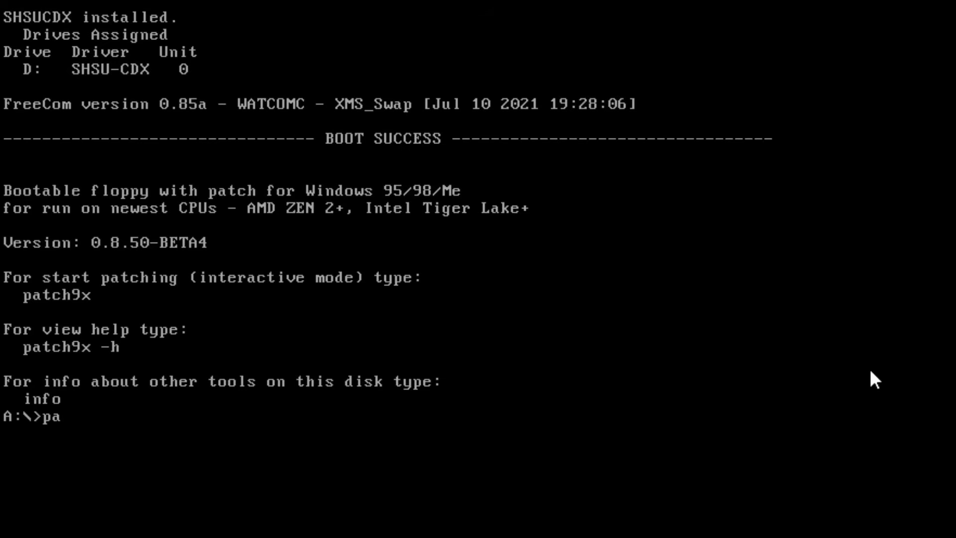
{"action": "type", "text": "tch9x"}
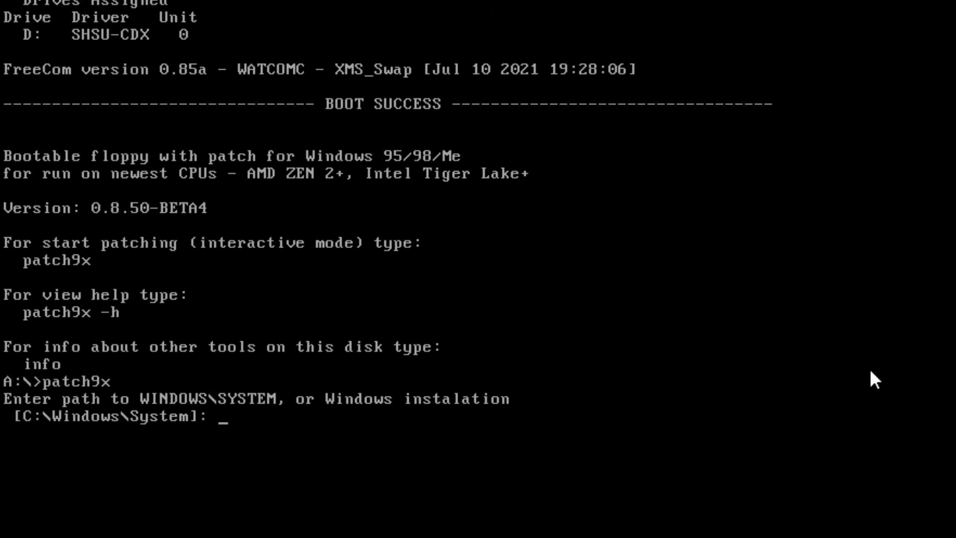
{"action": "key", "text": "enter"}
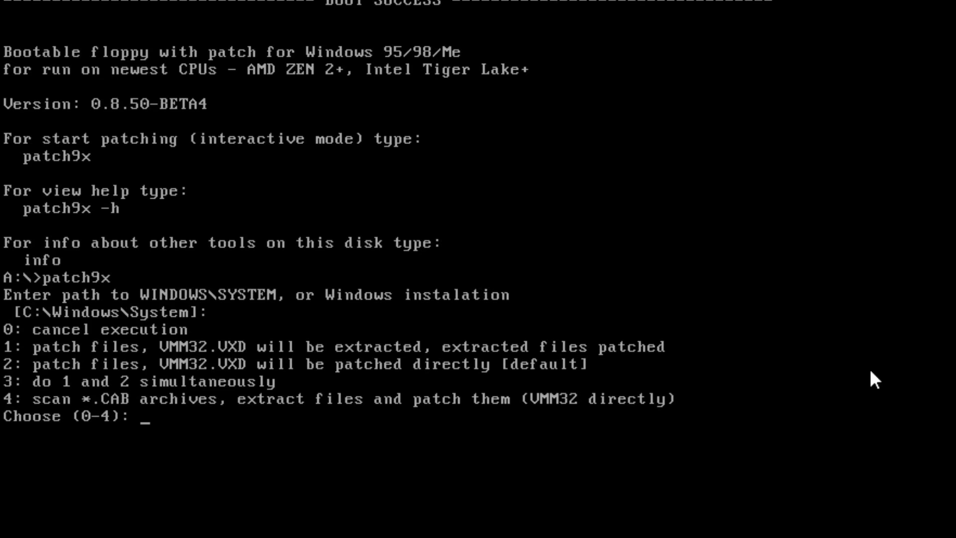
Apply option 3's patches, confirm with y and exit back to the A:\> prompt.
{"action": "type", "text": "3"}
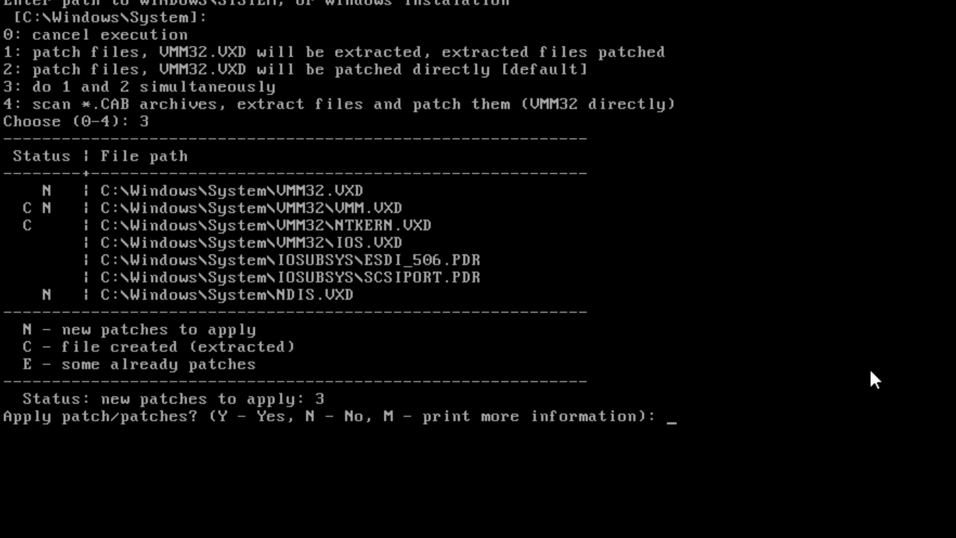
{"action": "type", "text": "y"}
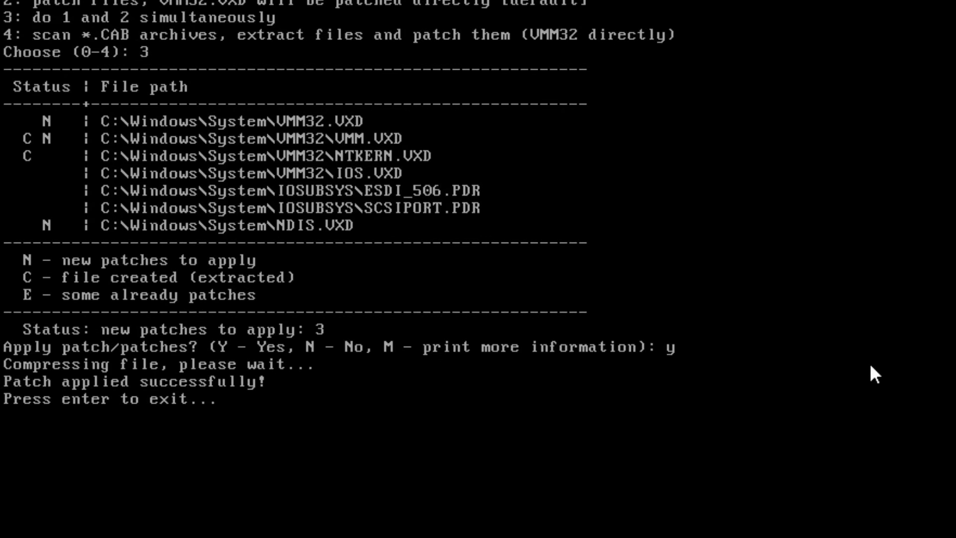
{"action": "key", "text": "enter"}
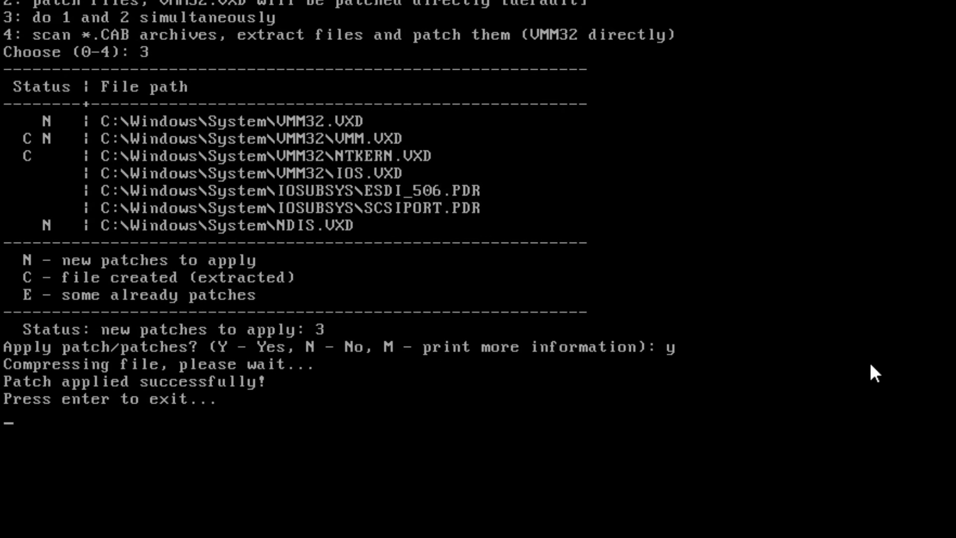
{"action": "key", "text": "enter"}
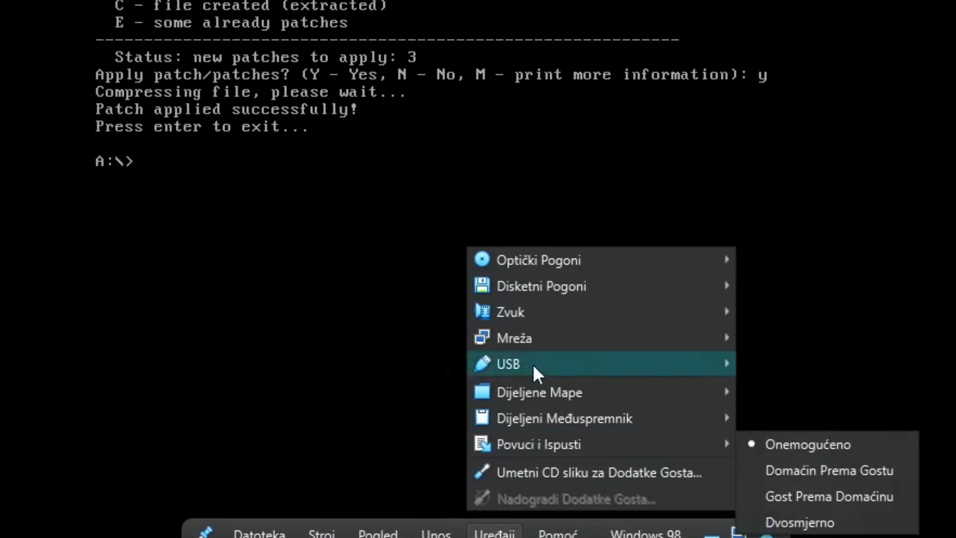
{"action": "mouse_move", "coordinate": [541, 285]}
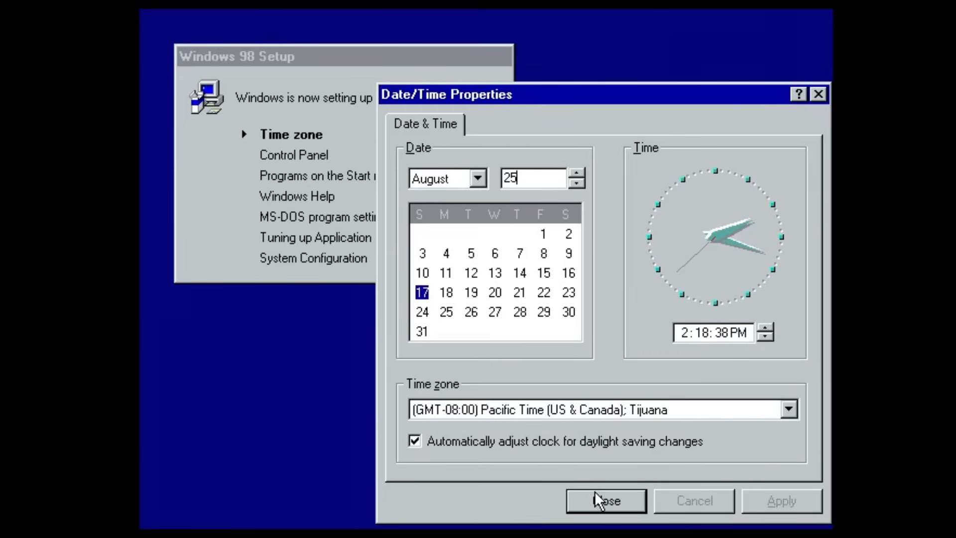
Accept the Pacific Time date and time zone settings in Date/Time Properties.
{"action": "left_click", "coordinate": [604, 501]}
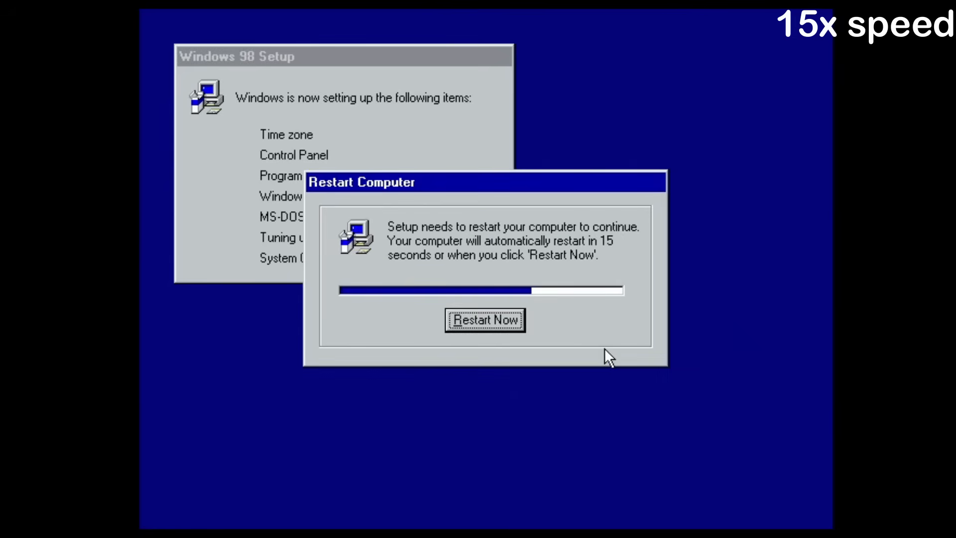
Restart the virtual computer so Windows 98 boots to its desktop.
{"action": "left_click", "coordinate": [485, 320]}
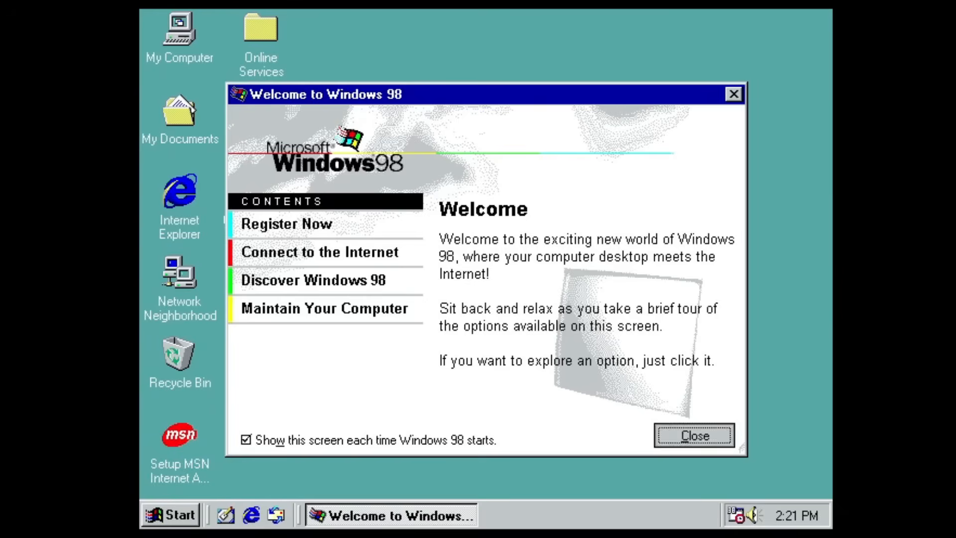
Close the Welcome to Windows 98 window, leaving the bare desktop.
{"action": "left_click", "coordinate": [693, 435]}
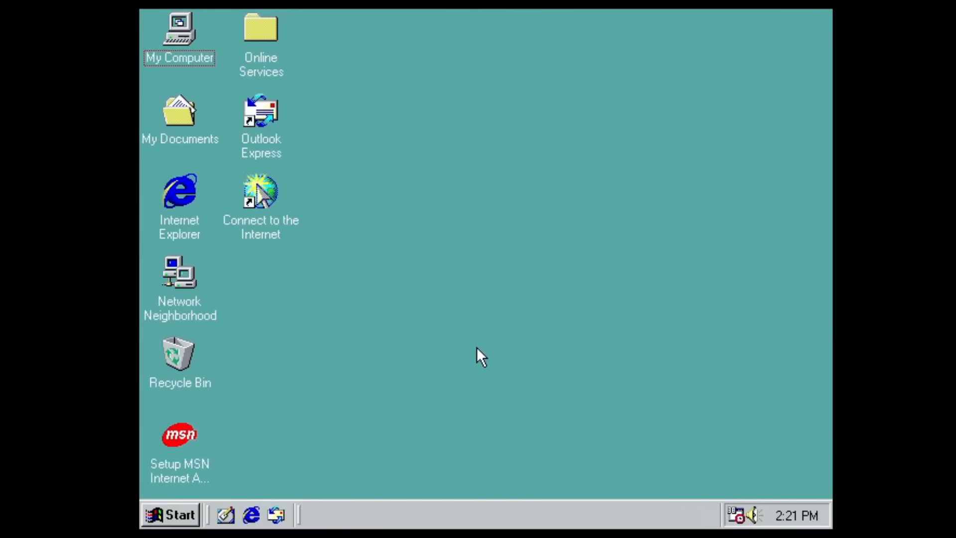
{"action": "mouse_move", "coordinate": [145, 499]}
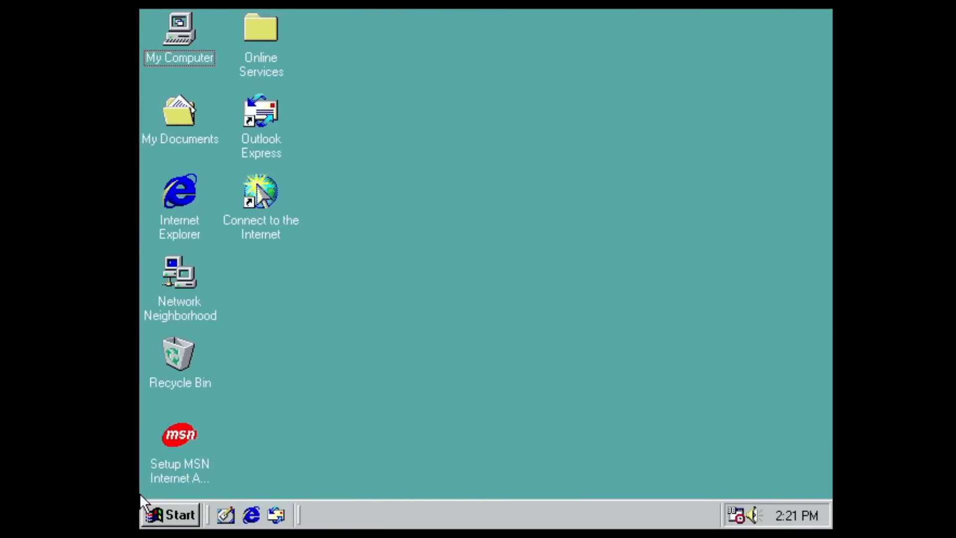
{"action": "left_click", "coordinate": [171, 515]}
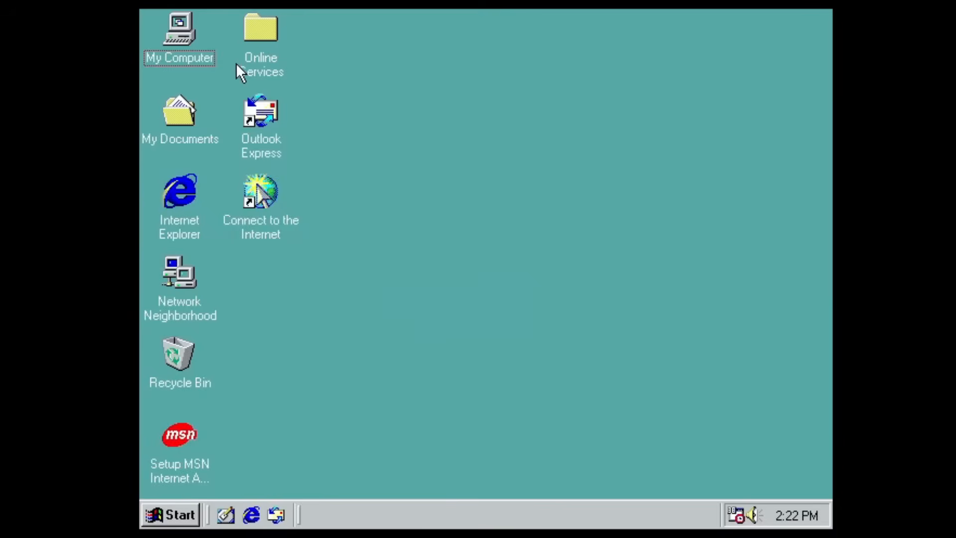
{"action": "double_click", "coordinate": [179, 31]}
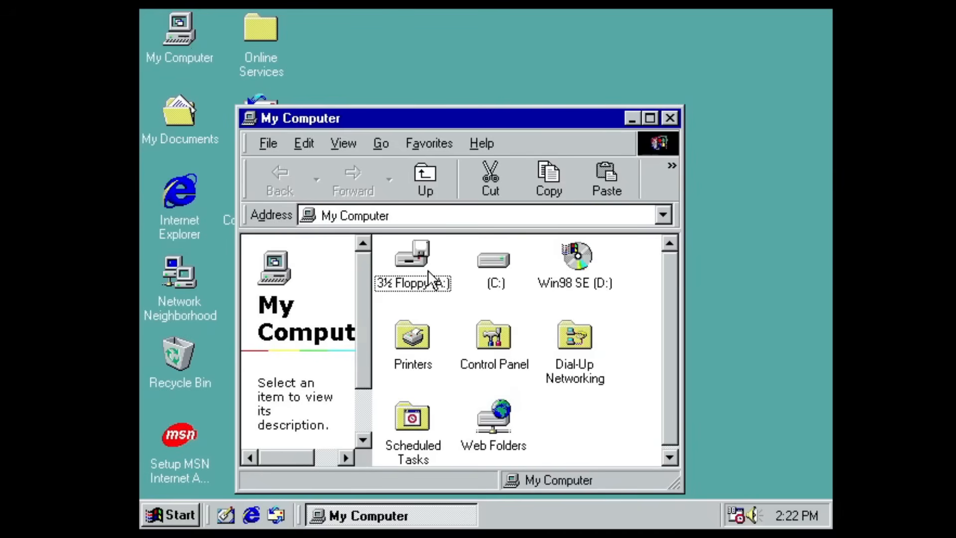
{"action": "double_click", "coordinate": [494, 262]}
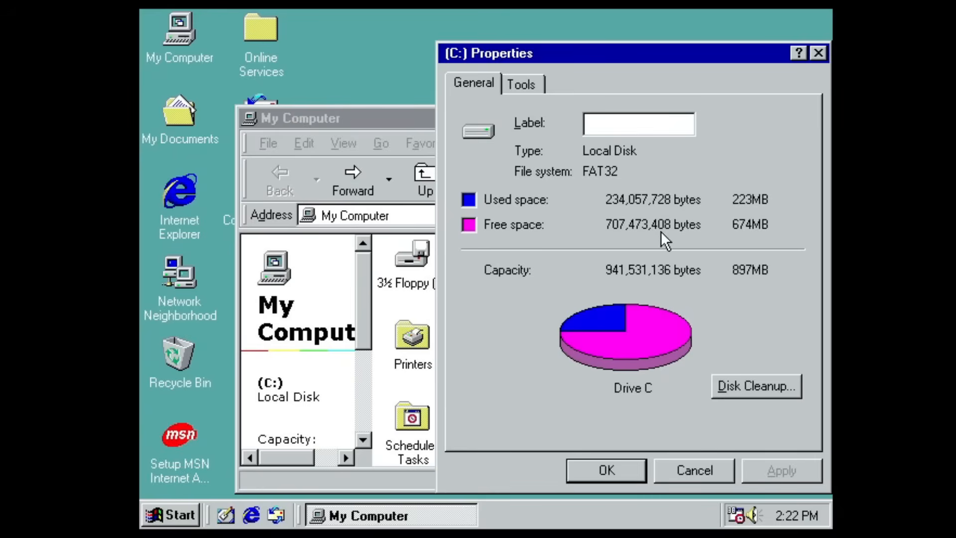
{"action": "mouse_move", "coordinate": [801, 281]}
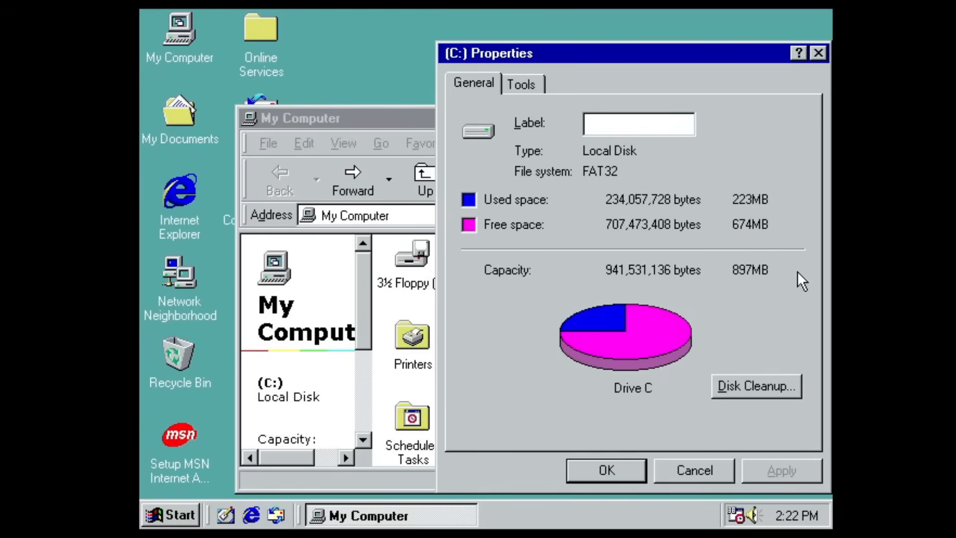
{"action": "mouse_move", "coordinate": [638, 211]}
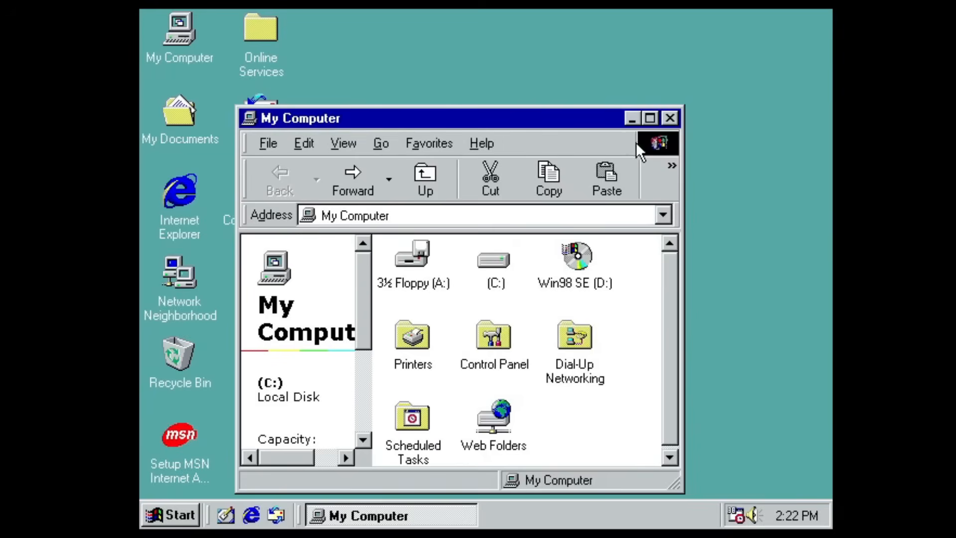
{"action": "left_click", "coordinate": [669, 118]}
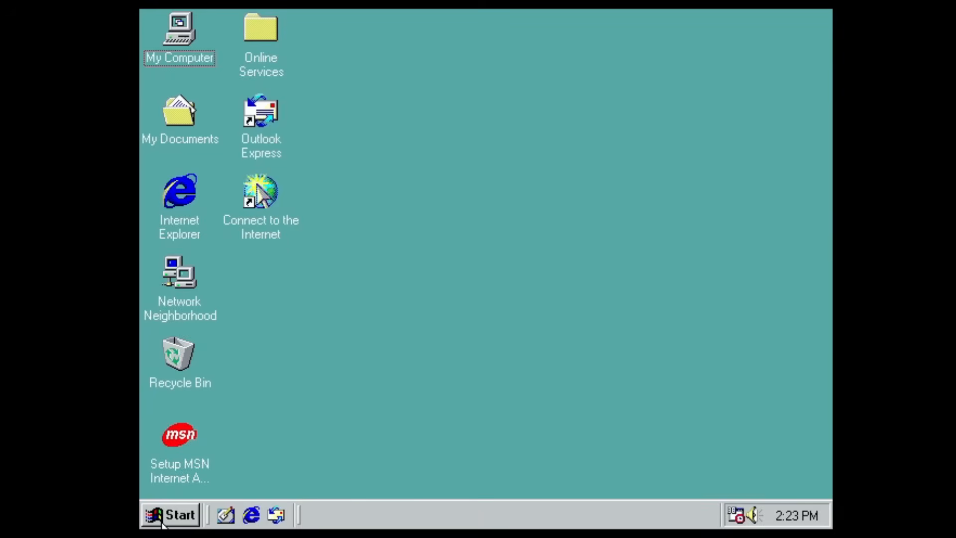
Launch Paint, scribble freehand pencil lines, then close it answering No to saving.
{"action": "left_click", "coordinate": [173, 514]}
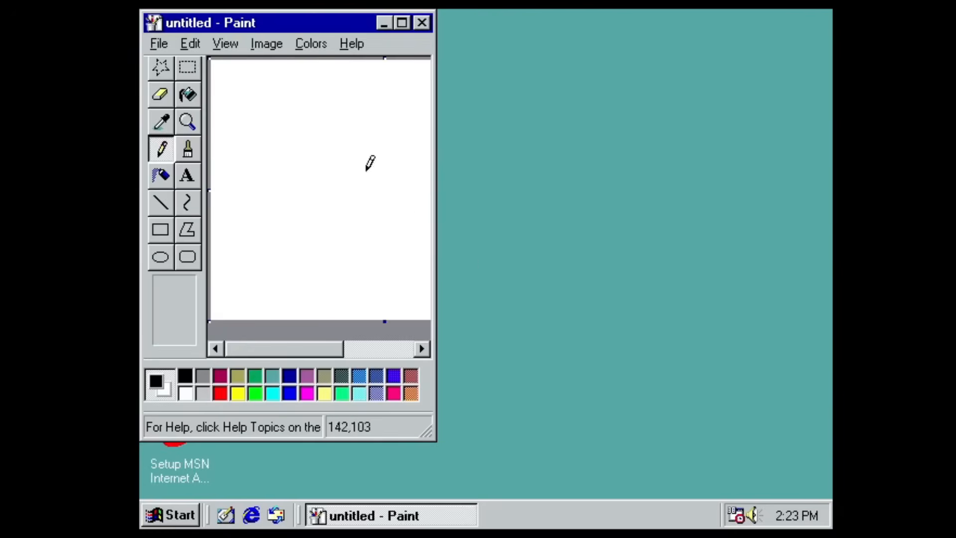
{"action": "left_click_drag", "start_coordinate": [250, 125], "coordinate": [402, 164]}
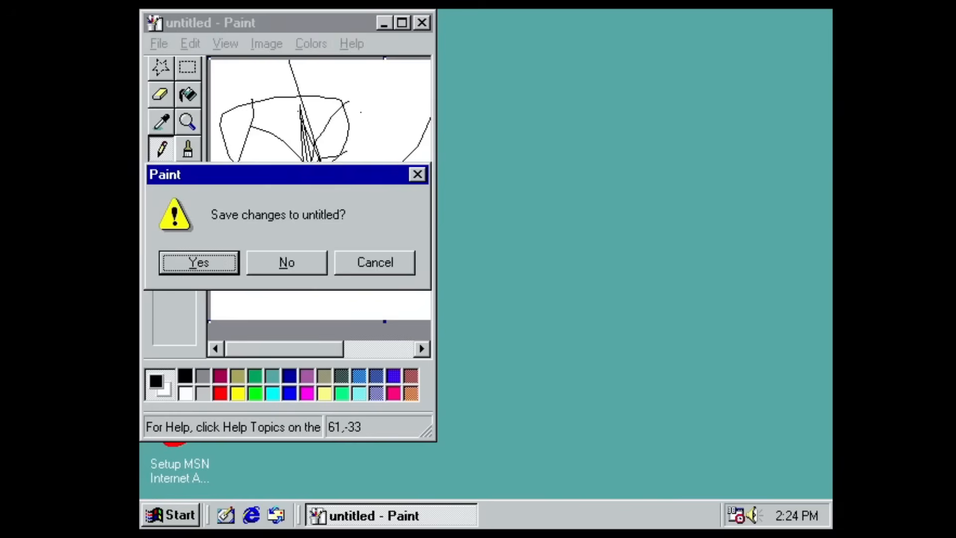
{"action": "mouse_move", "coordinate": [309, 255]}
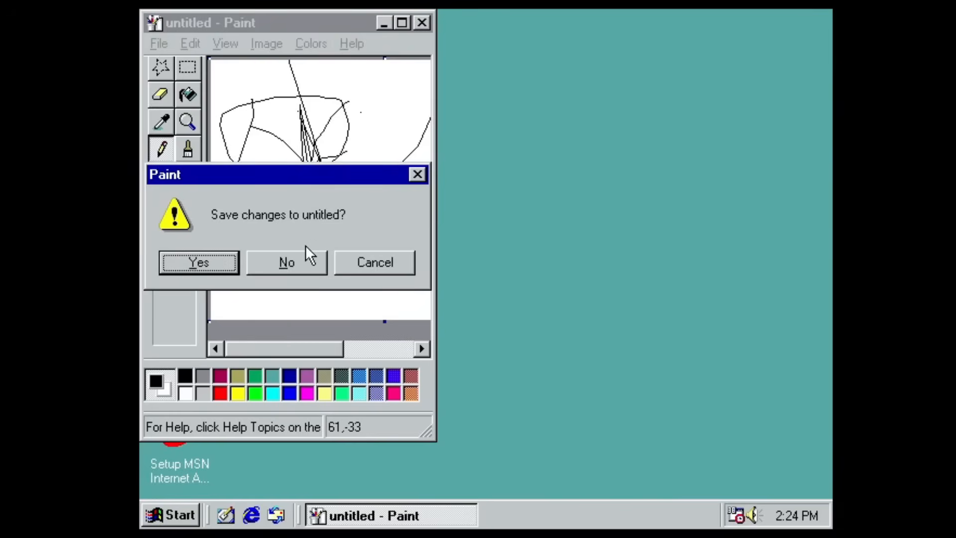
{"action": "left_click", "coordinate": [286, 262]}
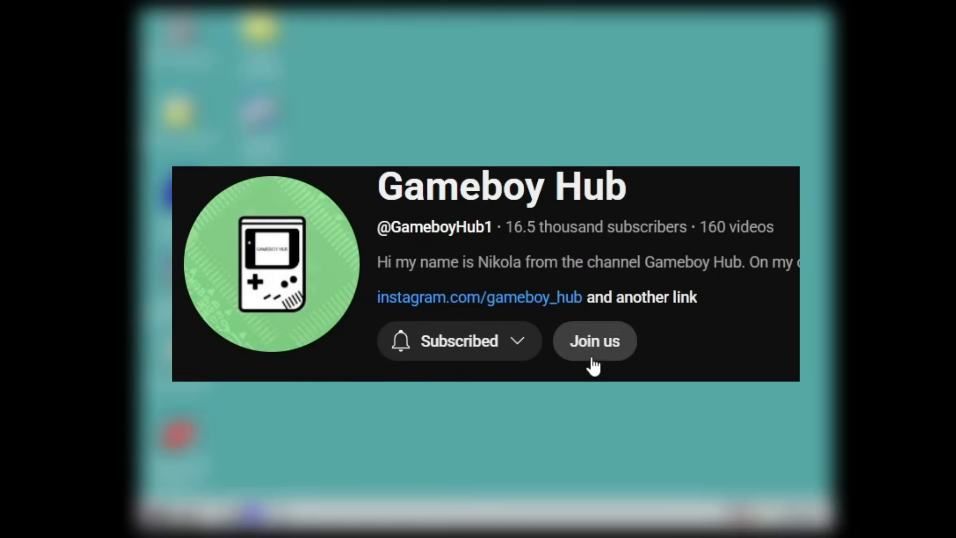
Show Gameboy Hub's Join membership panel with Member, Generous and Ultra Generous tiers.
{"action": "left_click", "coordinate": [593, 341]}
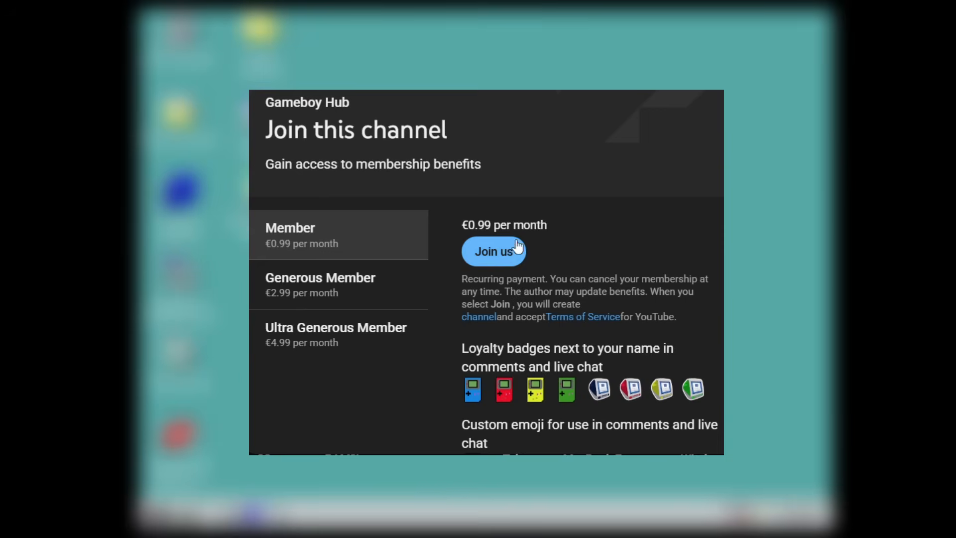
{"action": "scroll", "scroll_direction": "down", "scroll_amount": 3}
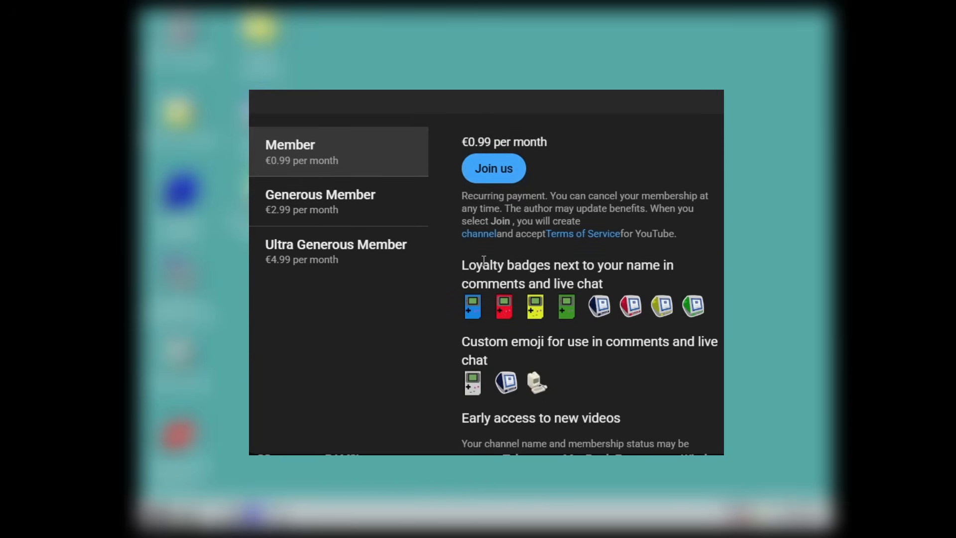